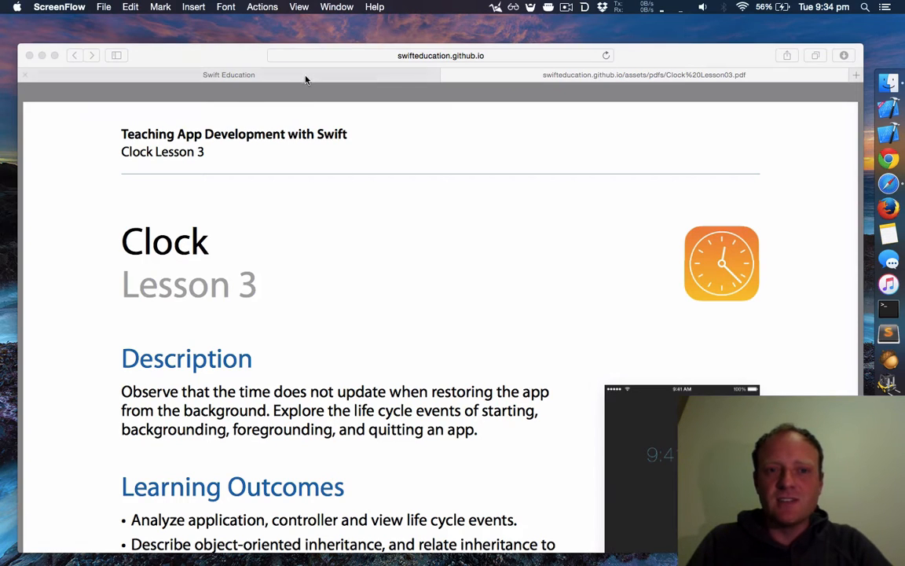
- On Swift Education, go from Teaching App Development with Swift to the Clock page's Lesson 3
click(229, 73)
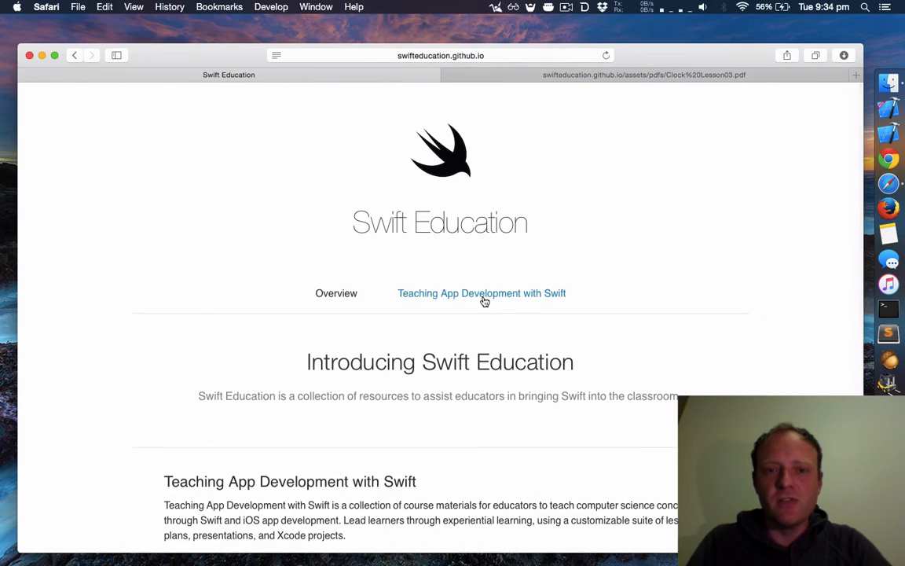
click(482, 293)
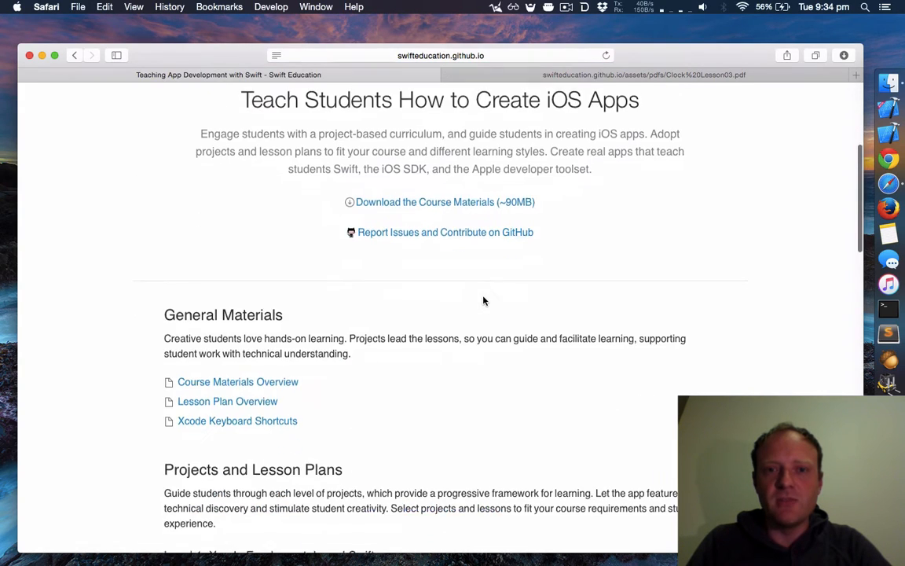
scroll(down, 3)
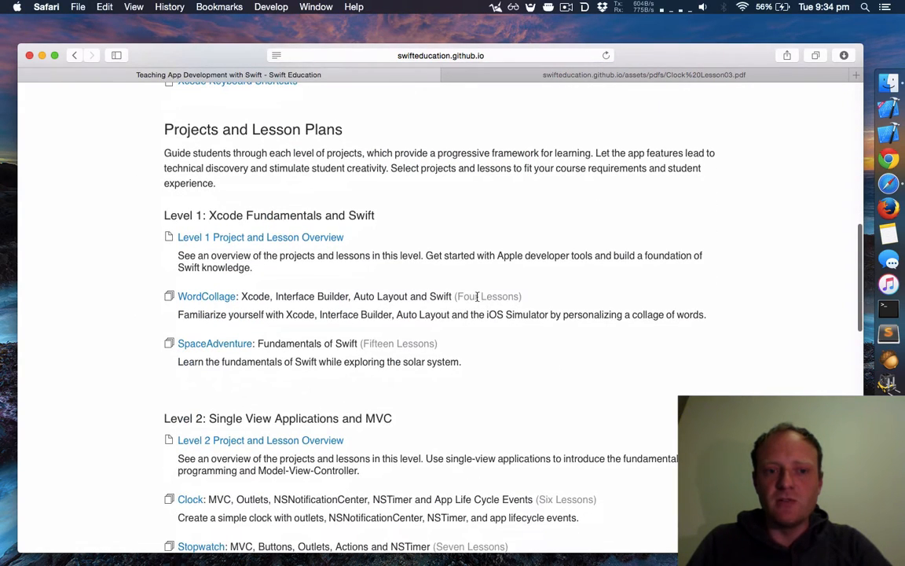
scroll(down, 3)
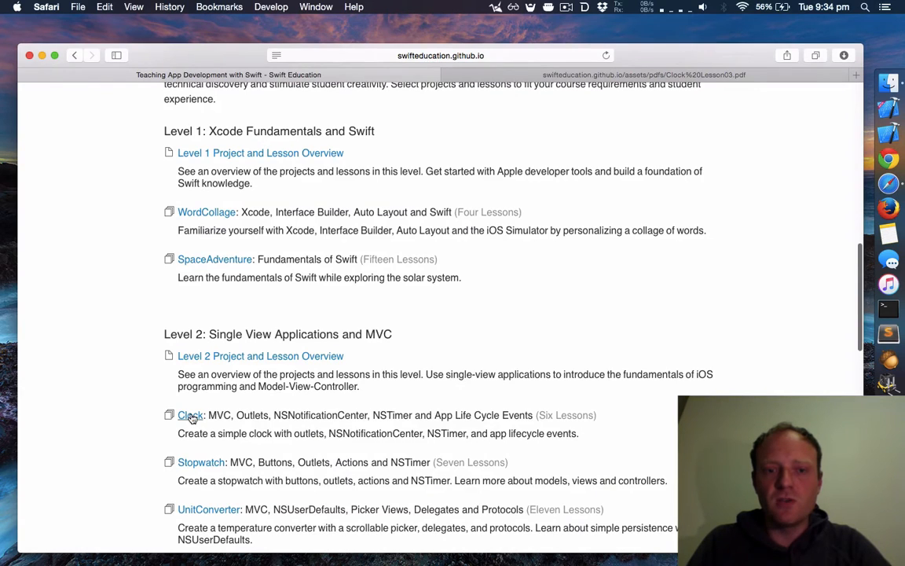
click(190, 414)
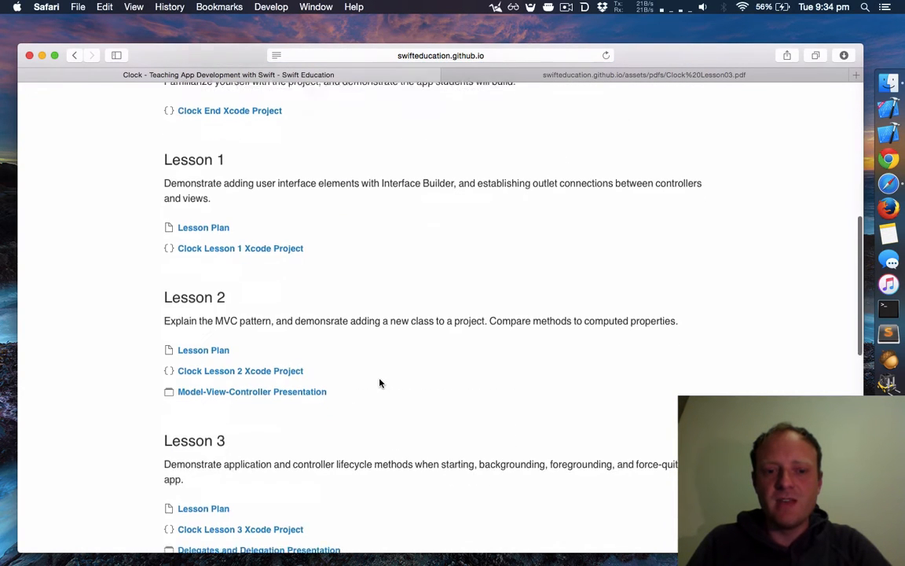
scroll(down, 3)
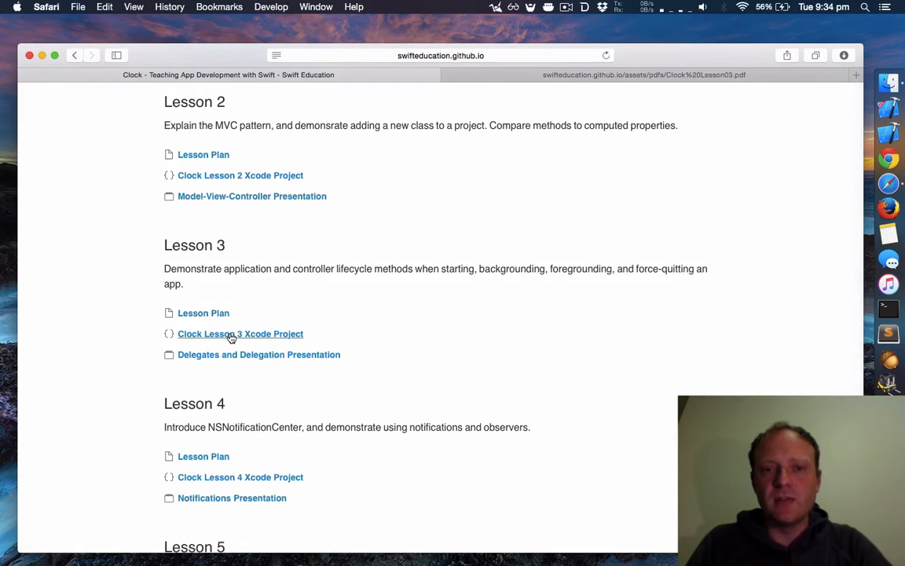
mouse_move(239, 355)
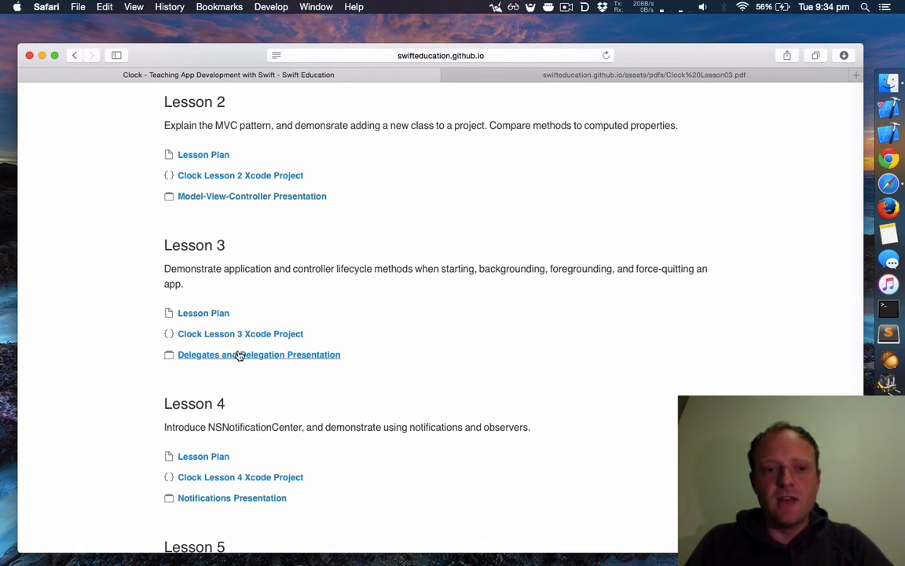
mouse_move(558, 101)
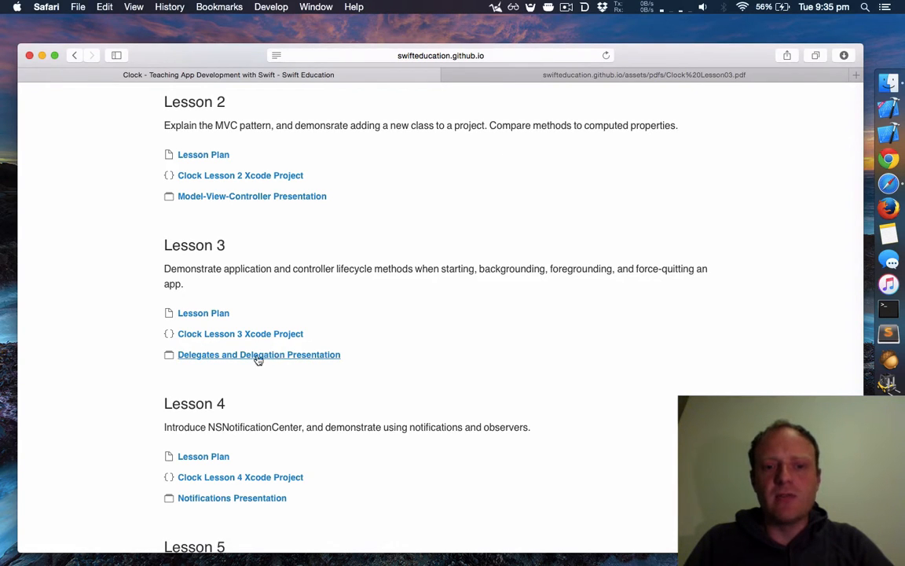
mouse_move(639, 102)
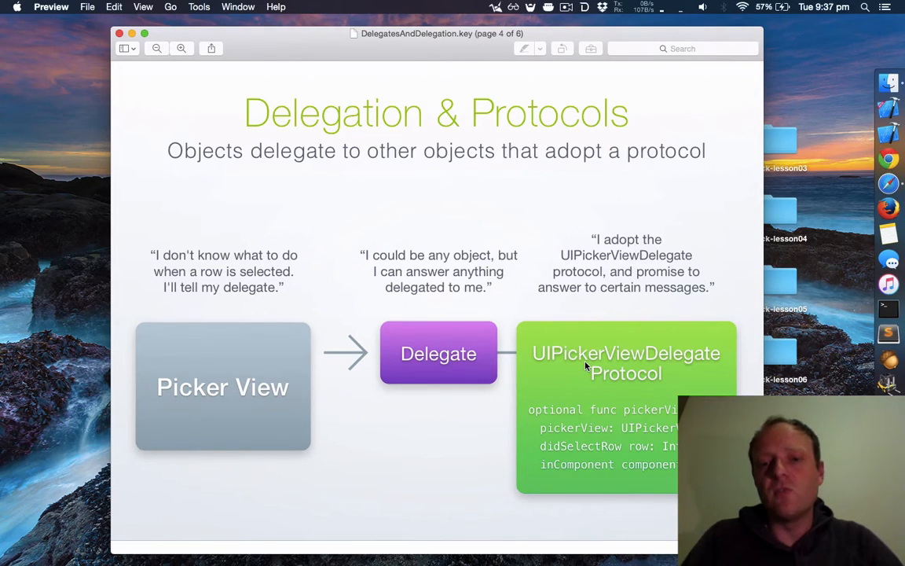
mouse_move(657, 382)
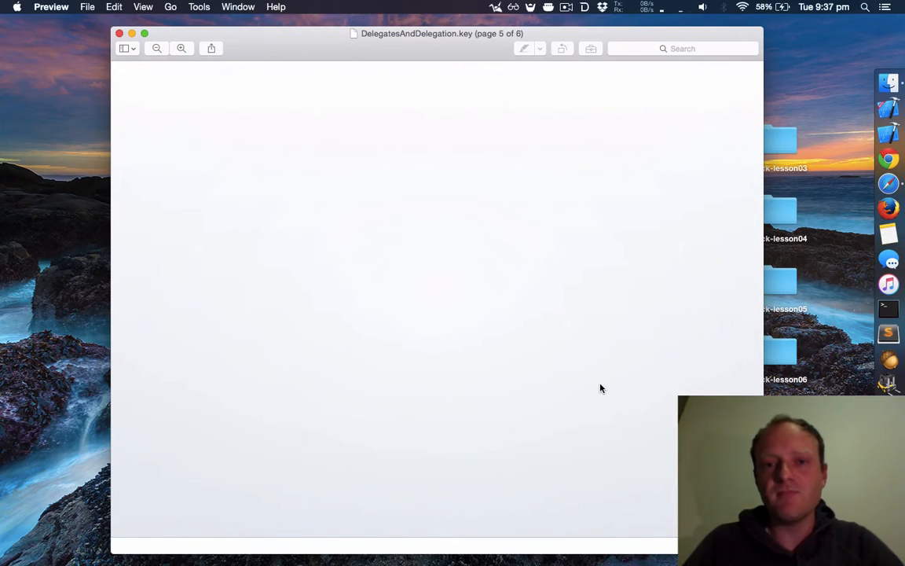
mouse_move(516, 210)
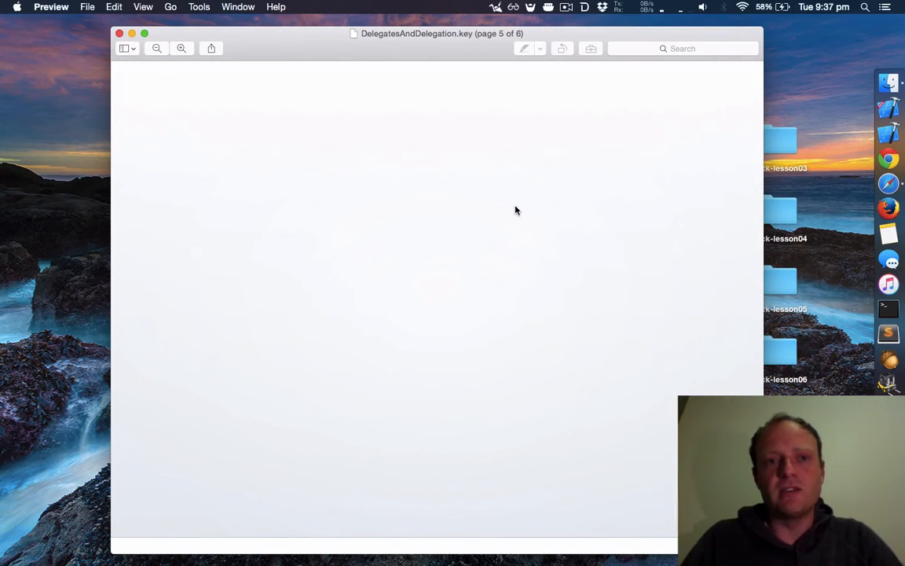
- Open the Clock-lesson03 desktop folder and launch Clock.xcodeproj in Xcode
click(120, 33)
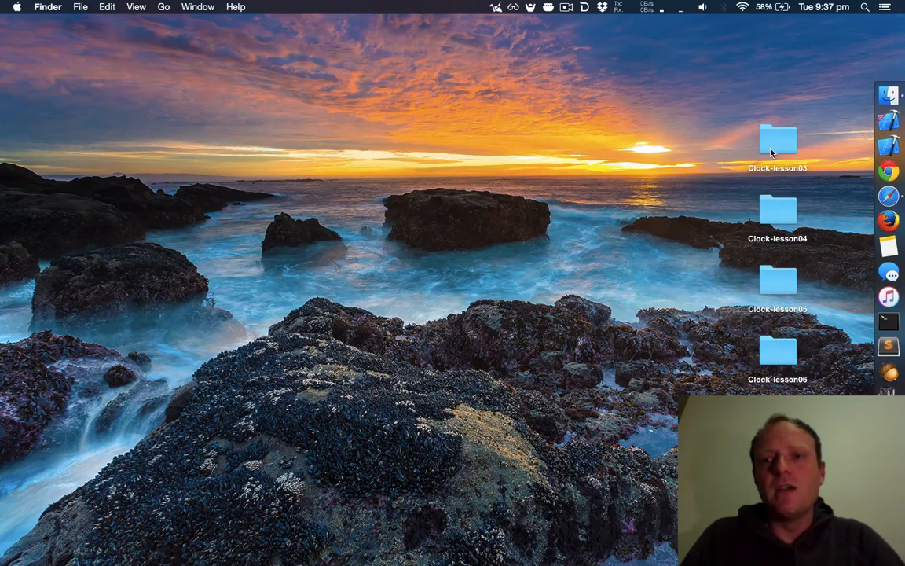
double_click(777, 145)
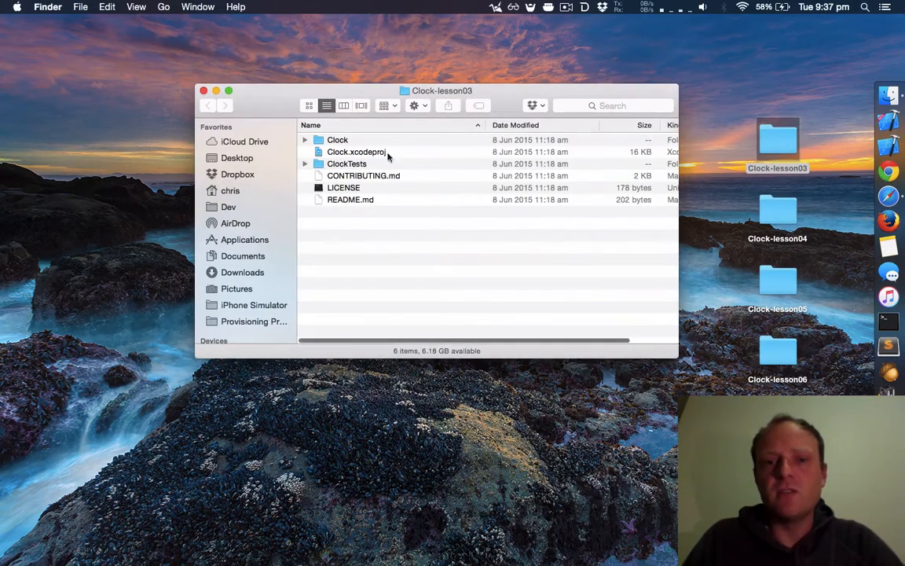
double_click(357, 151)
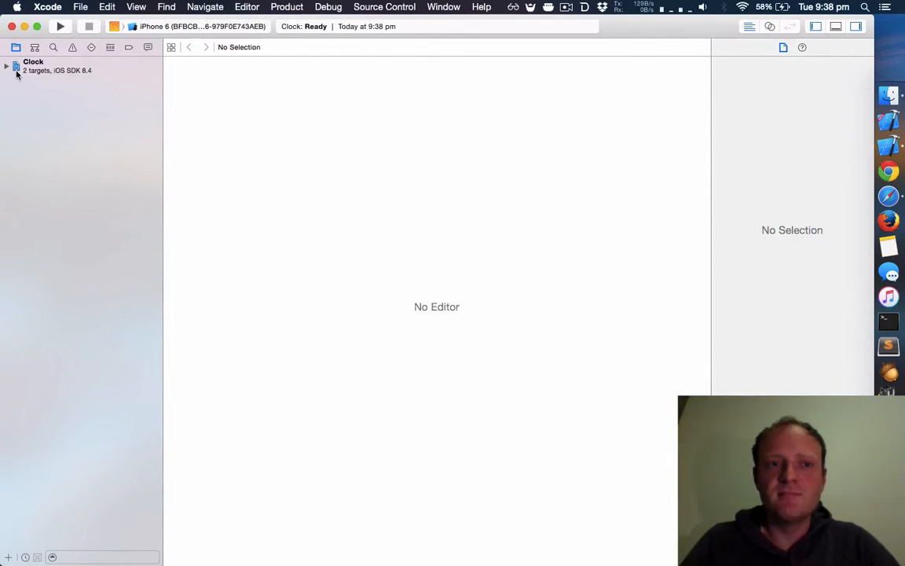
- Expand the Clock project and Clock group, then open Main.storyboard in the editor
click(7, 66)
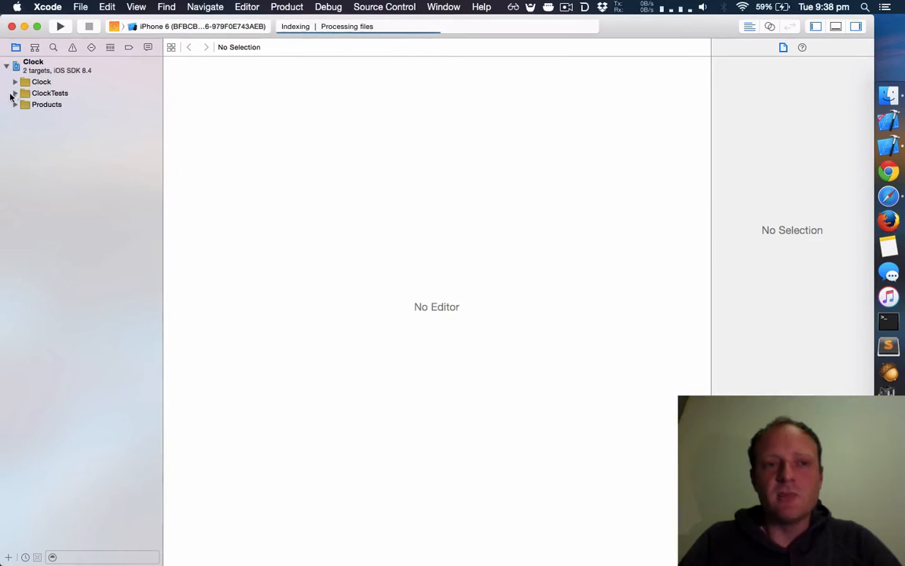
click(15, 82)
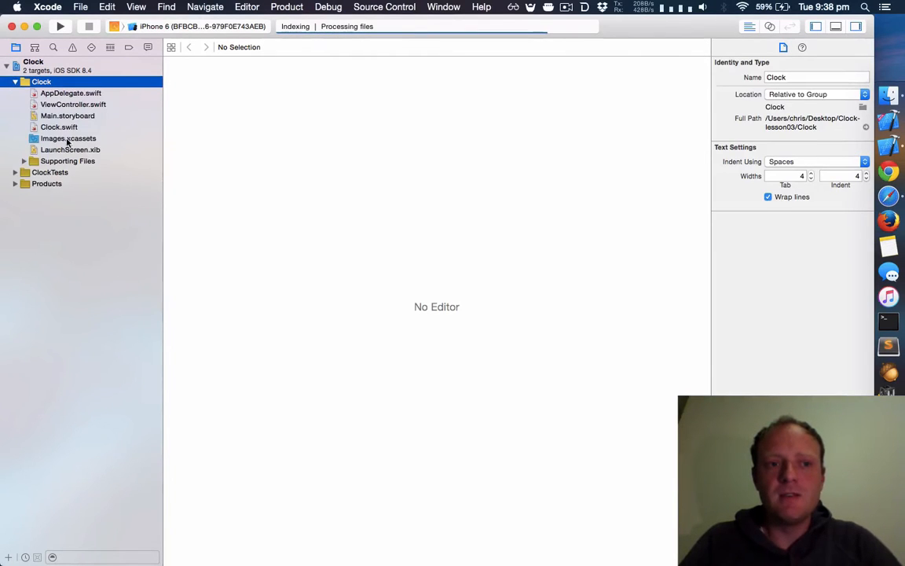
click(68, 115)
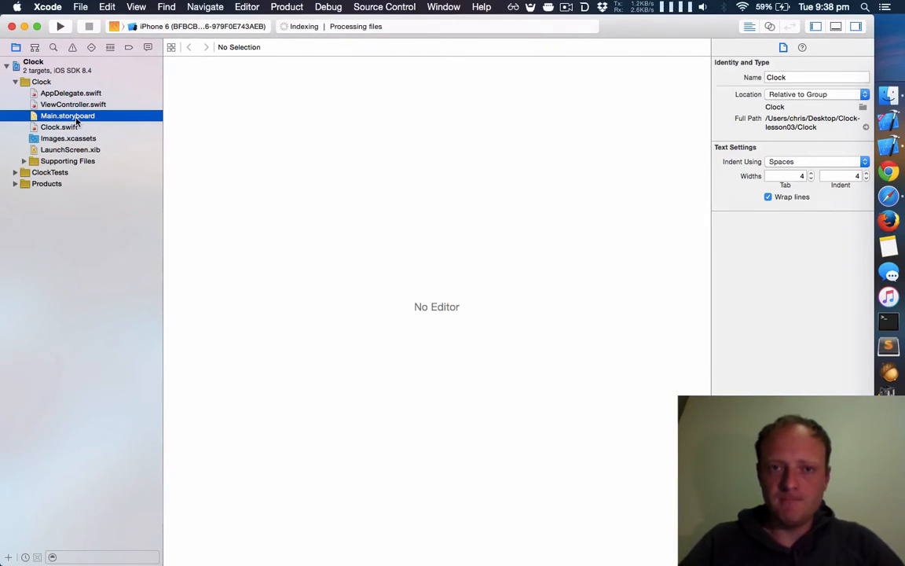
click(67, 115)
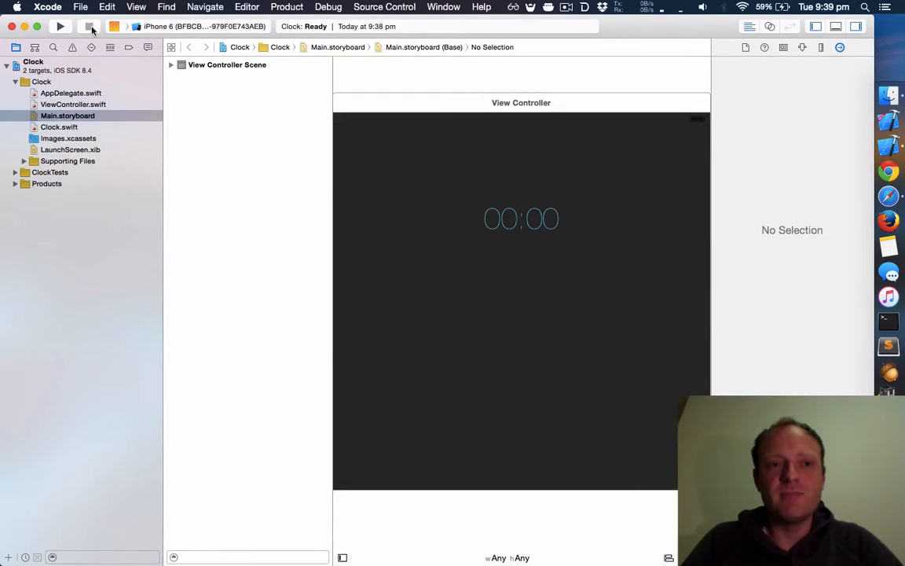
- Run Clock, send it home via Hardware > Home, relaunch it, and return to Xcode
click(60, 25)
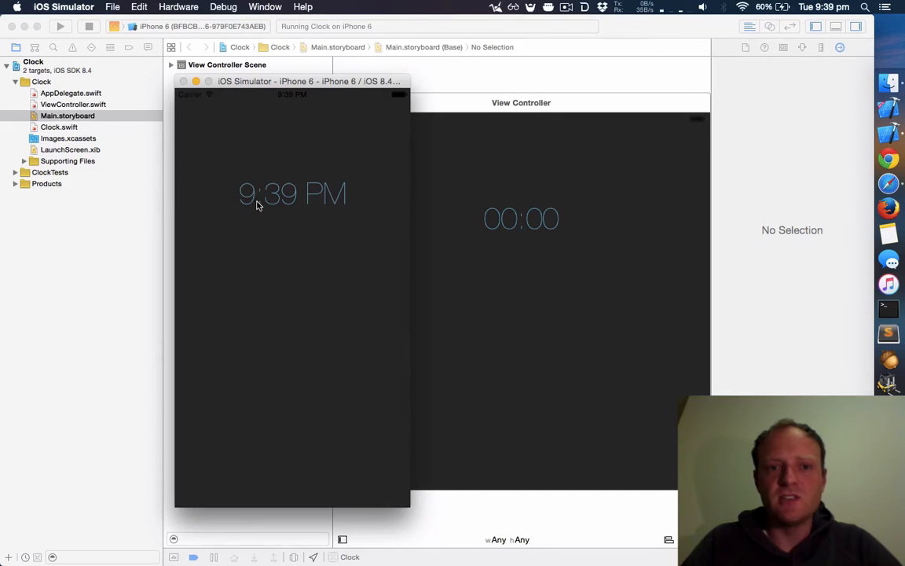
mouse_move(539, 118)
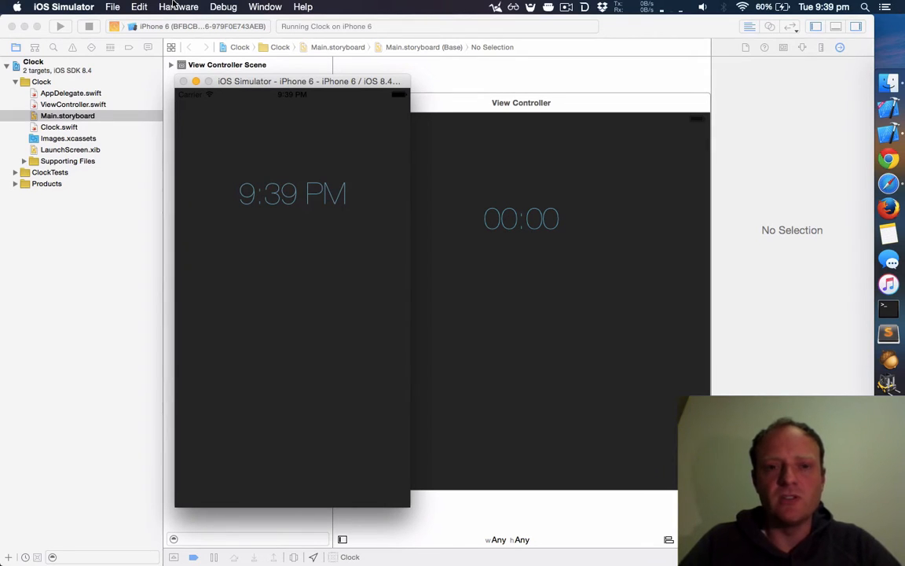
click(179, 6)
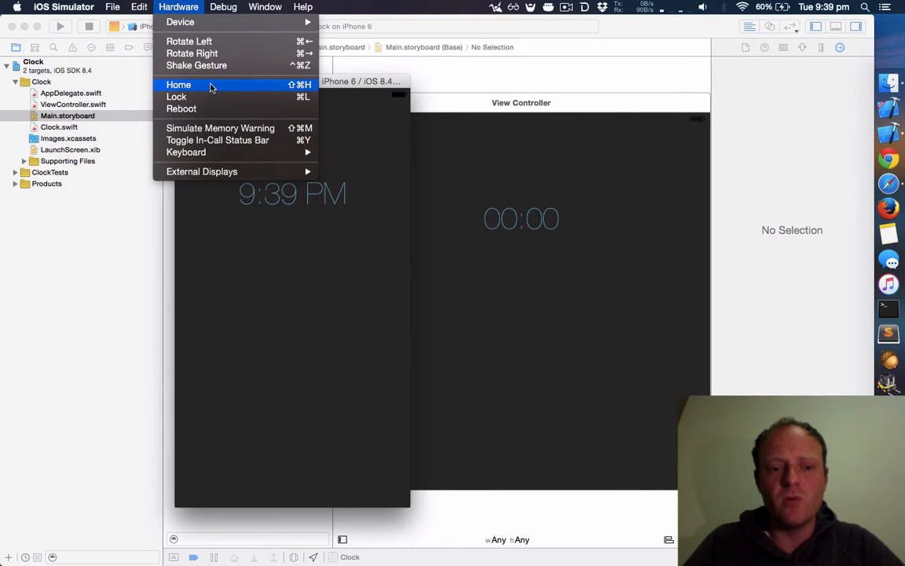
click(179, 84)
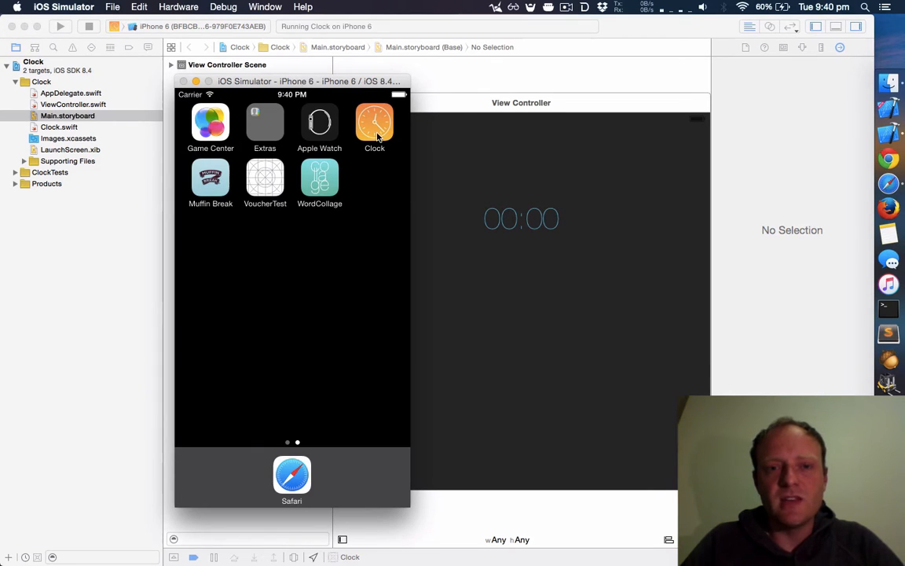
click(375, 124)
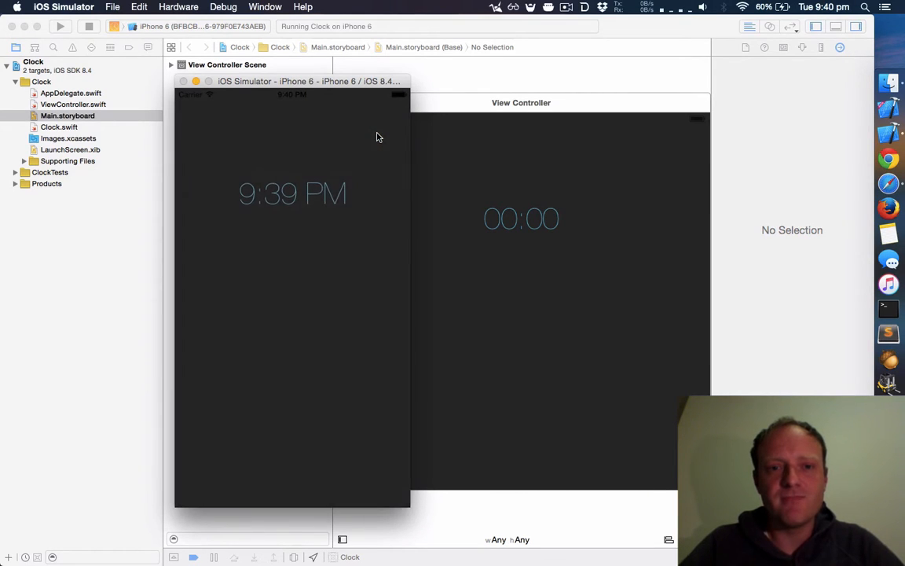
mouse_move(253, 207)
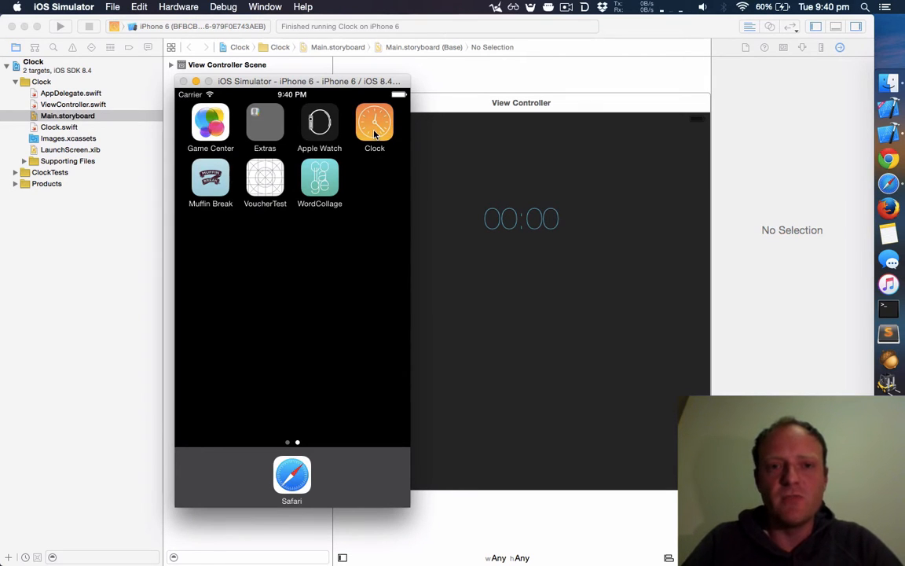
click(374, 124)
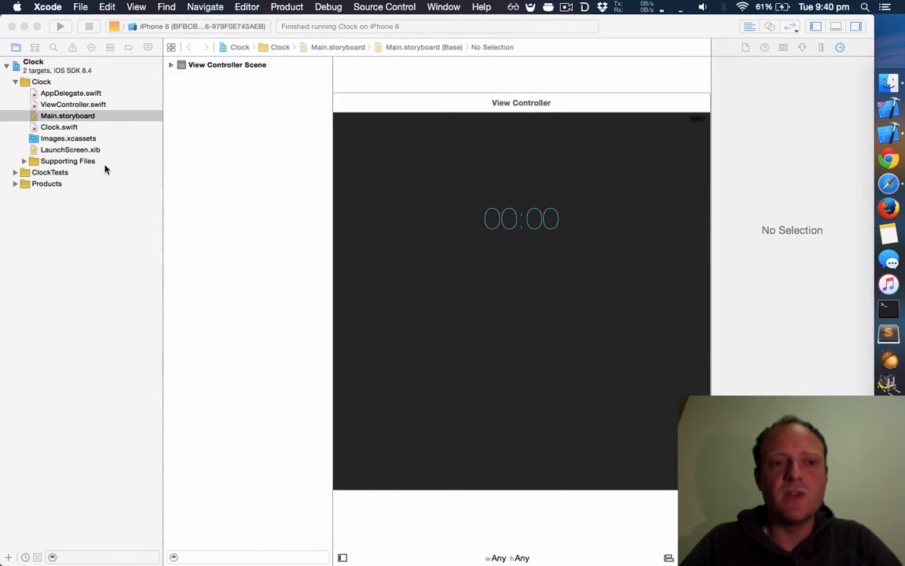
click(73, 104)
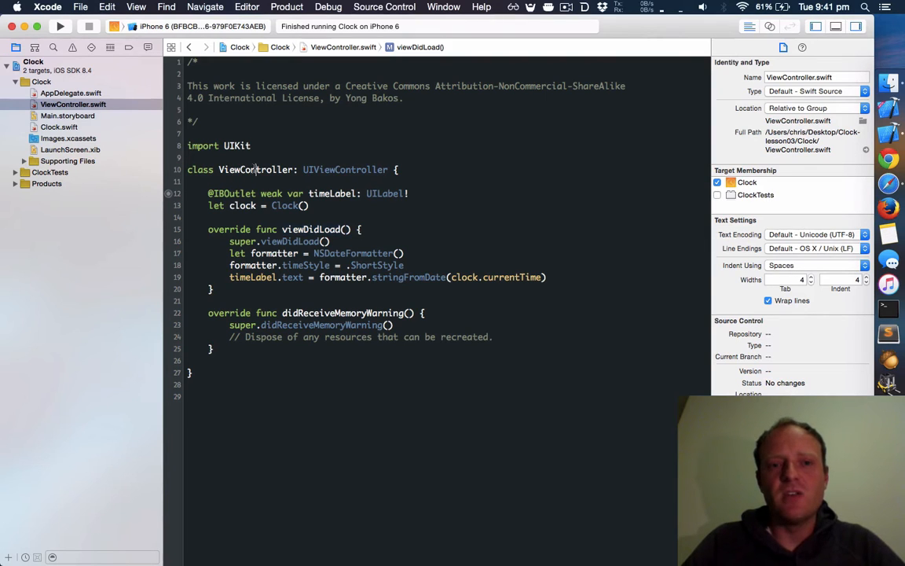
double_click(345, 170)
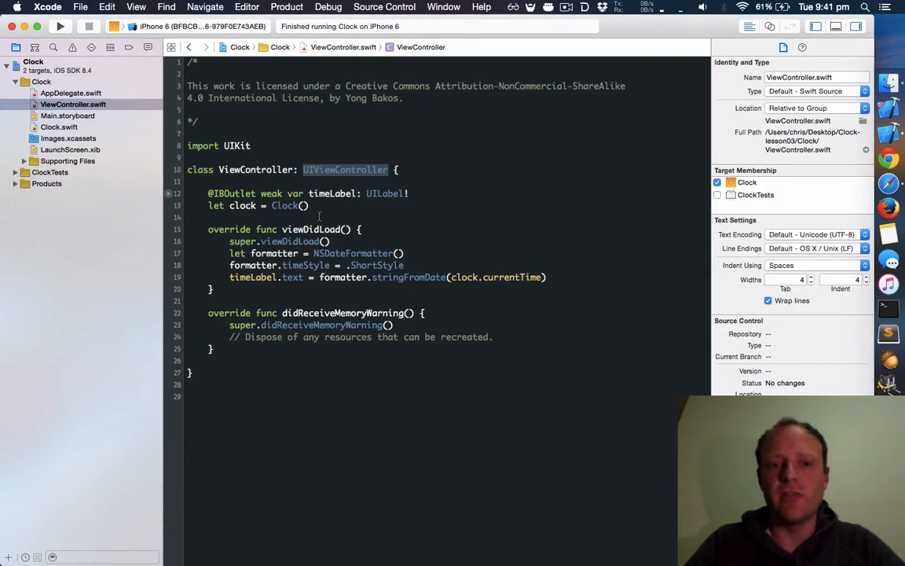
click(309, 228)
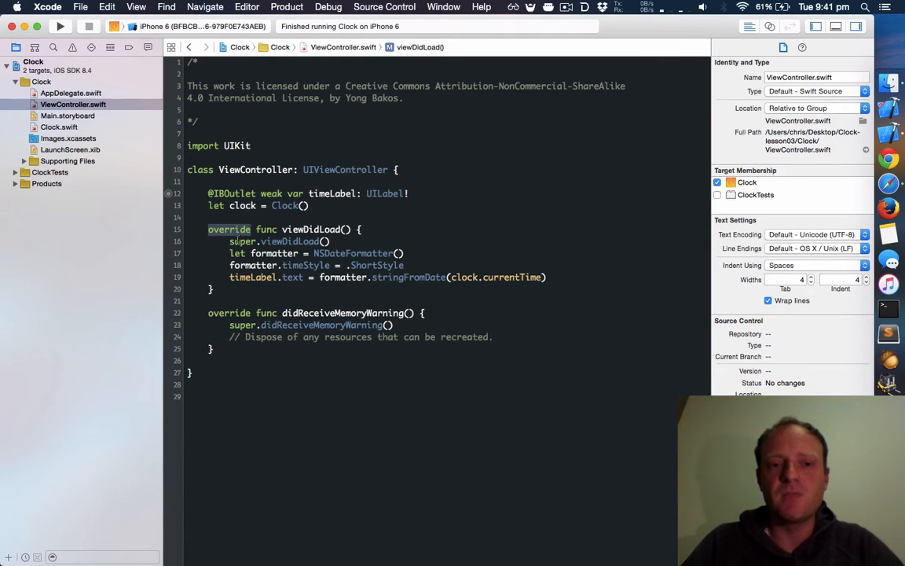
double_click(289, 241)
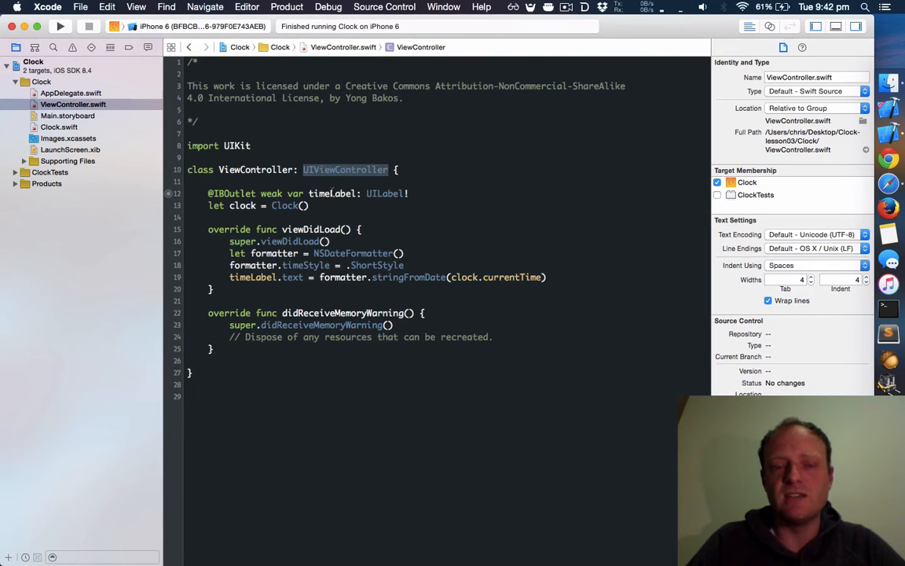
click(290, 242)
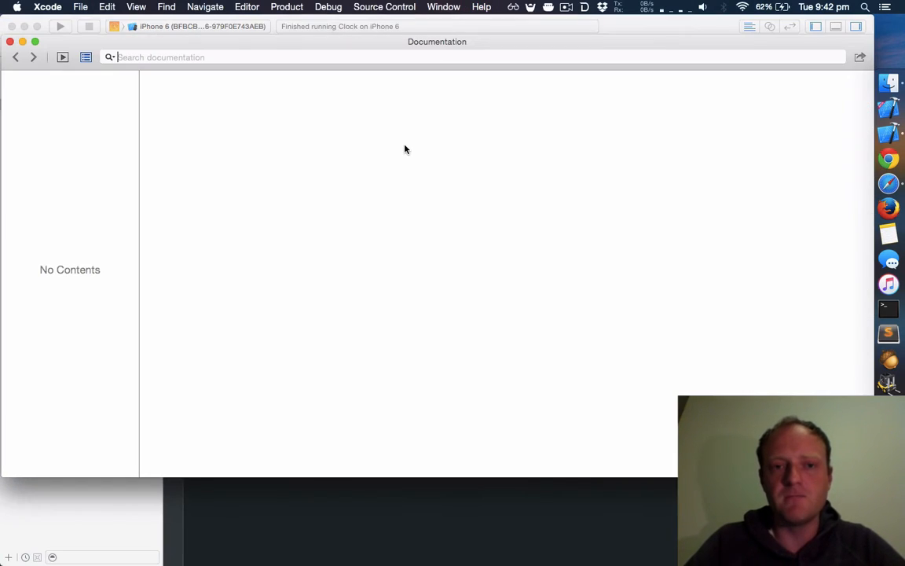
text(uiview)
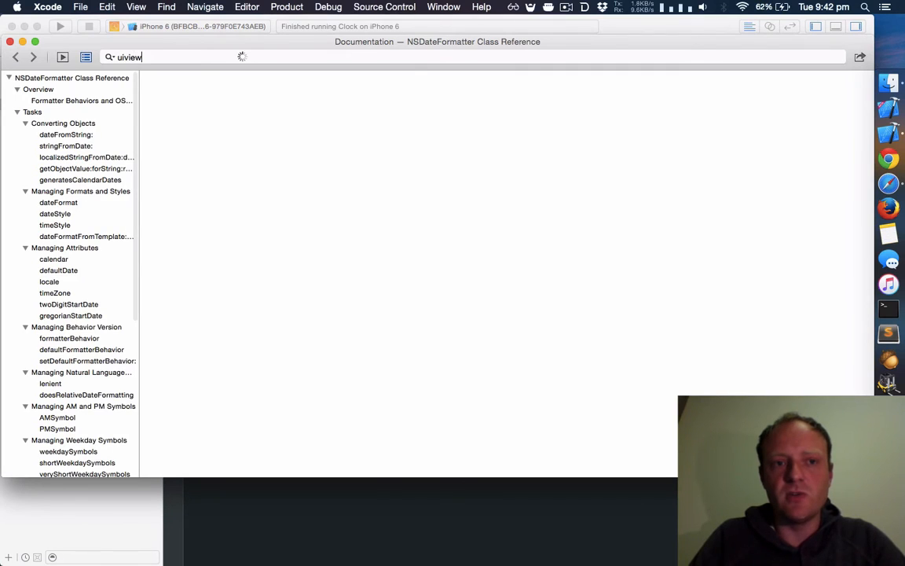
text(controll)
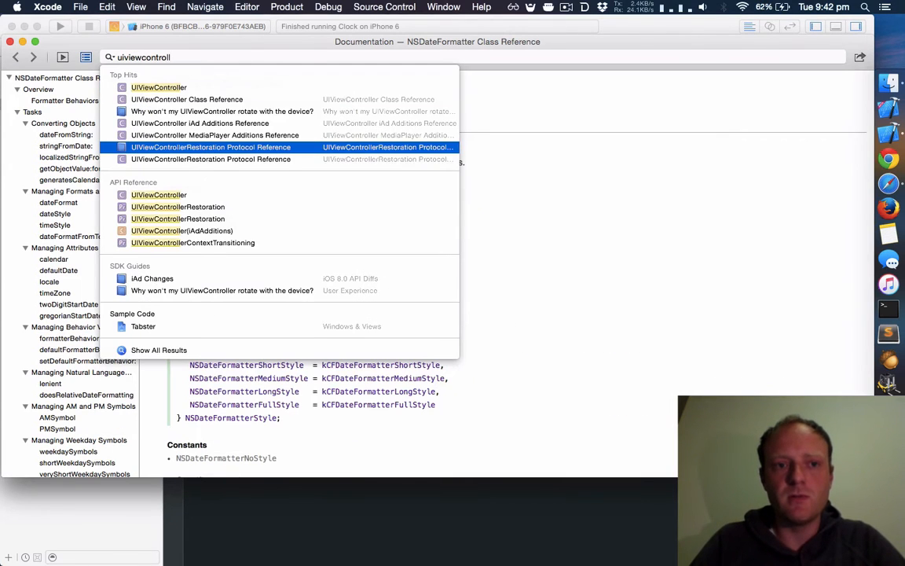
click(159, 88)
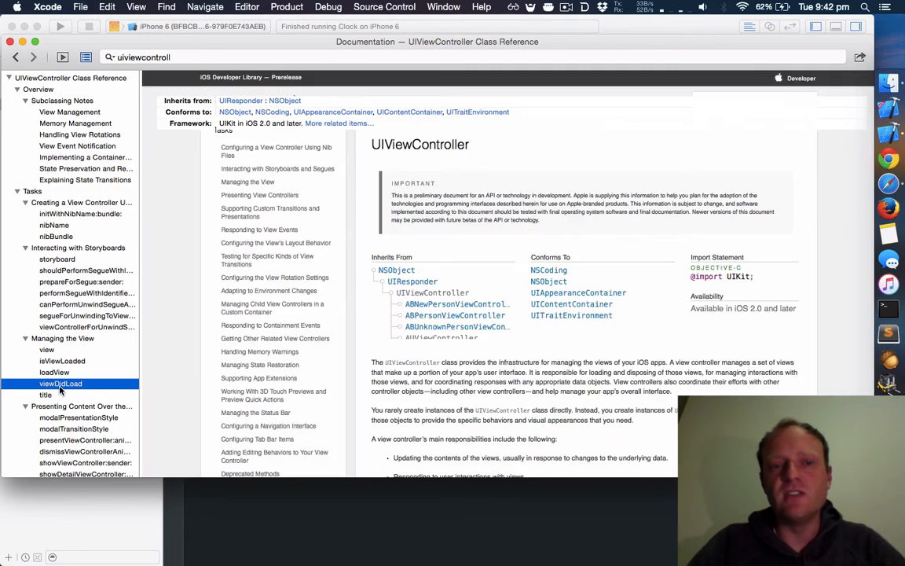
click(60, 383)
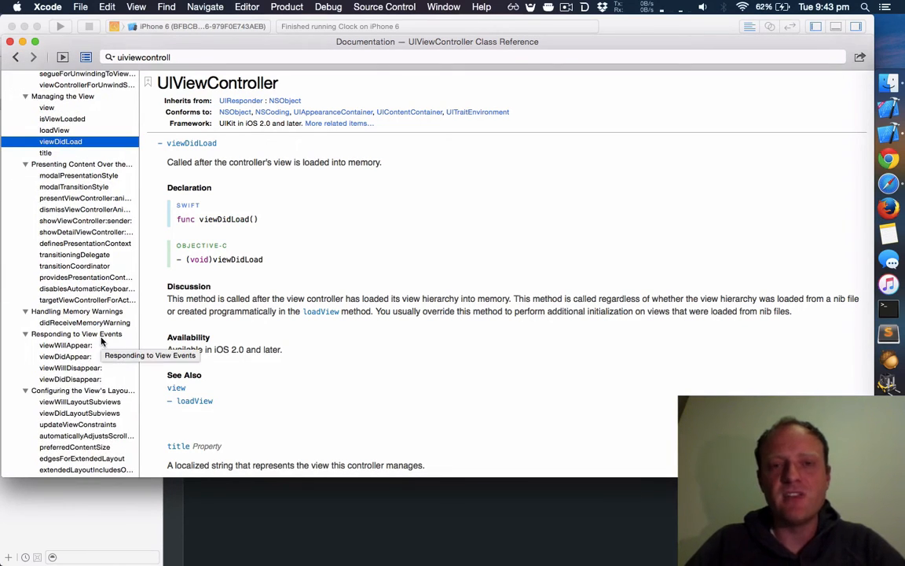
mouse_move(65, 344)
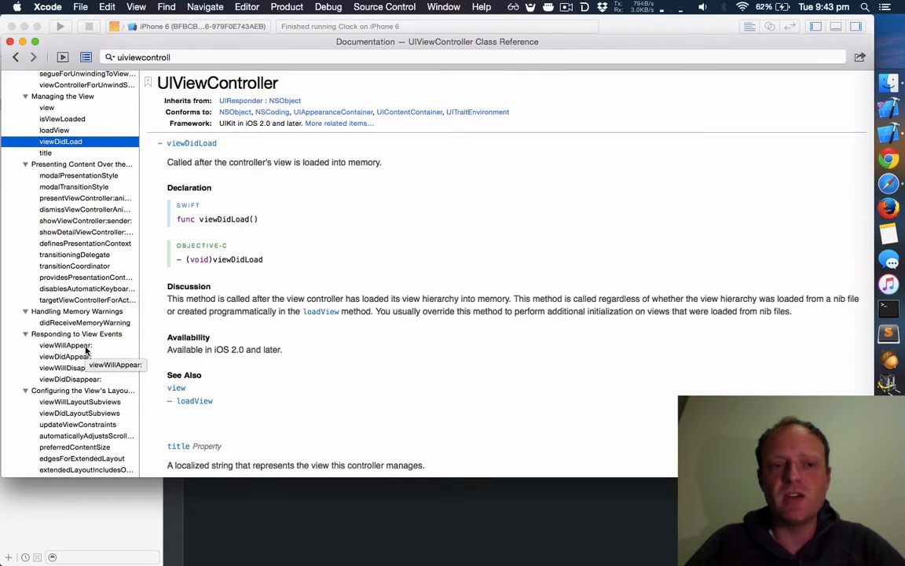
click(65, 345)
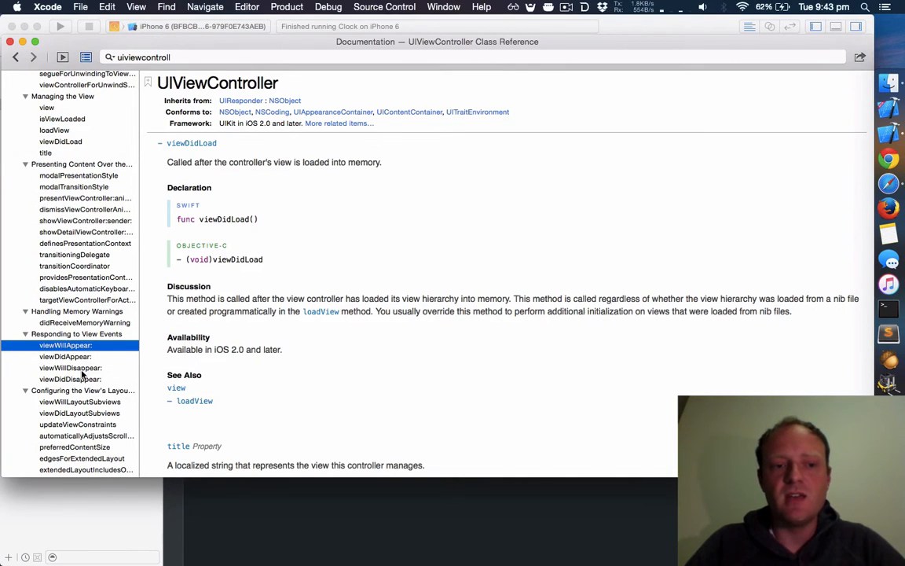
click(65, 345)
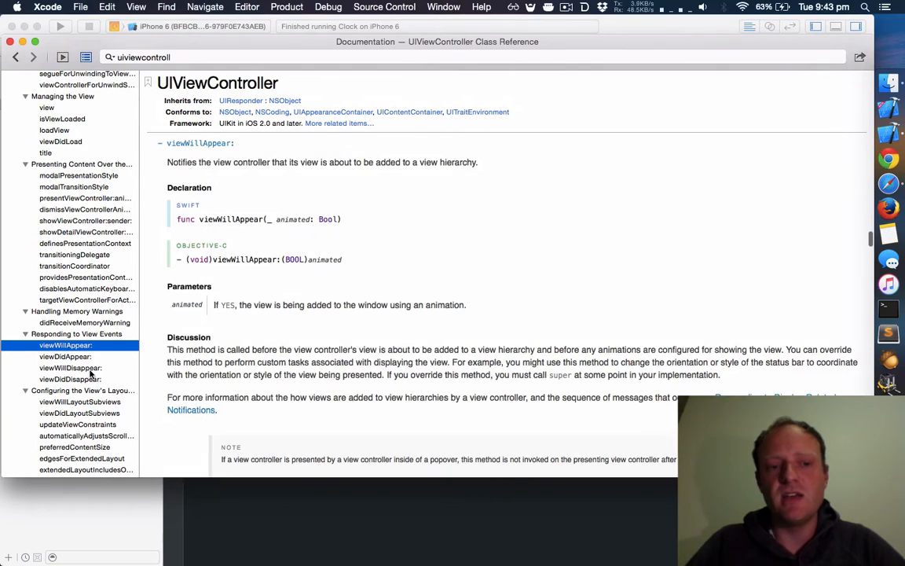
mouse_move(70, 368)
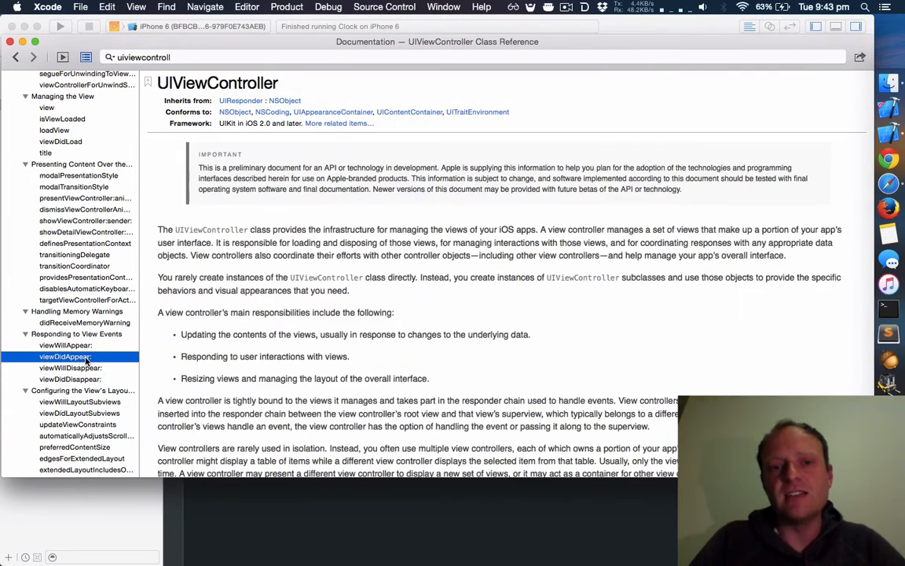
click(66, 356)
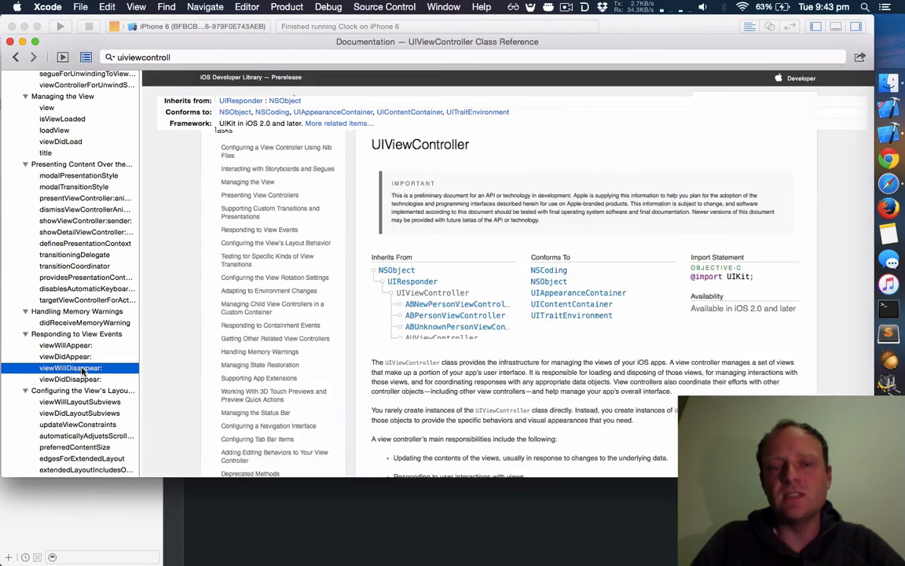
click(70, 368)
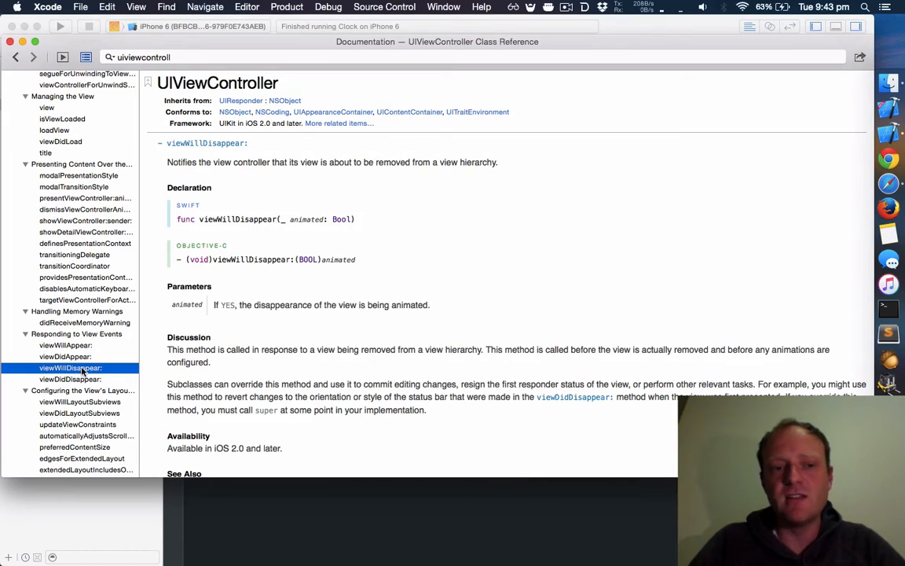
click(70, 379)
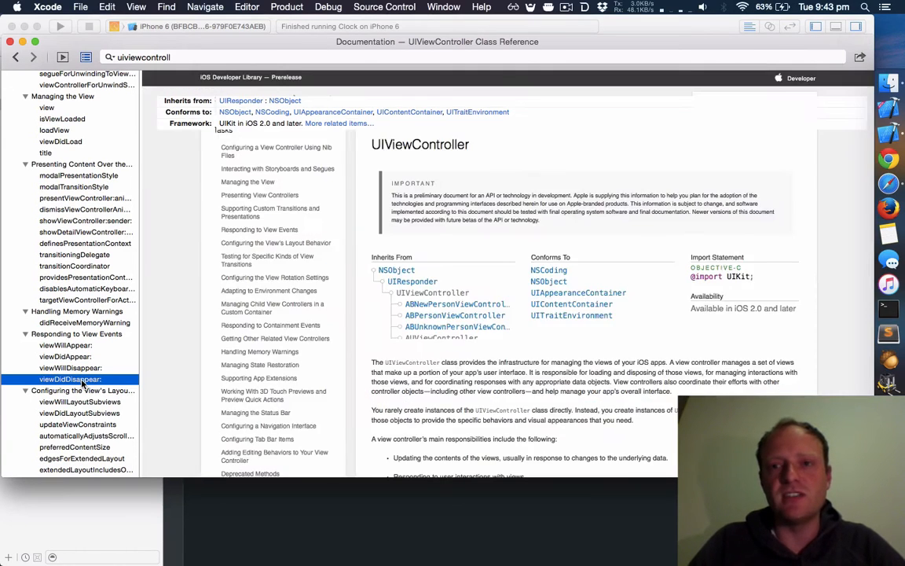
click(69, 379)
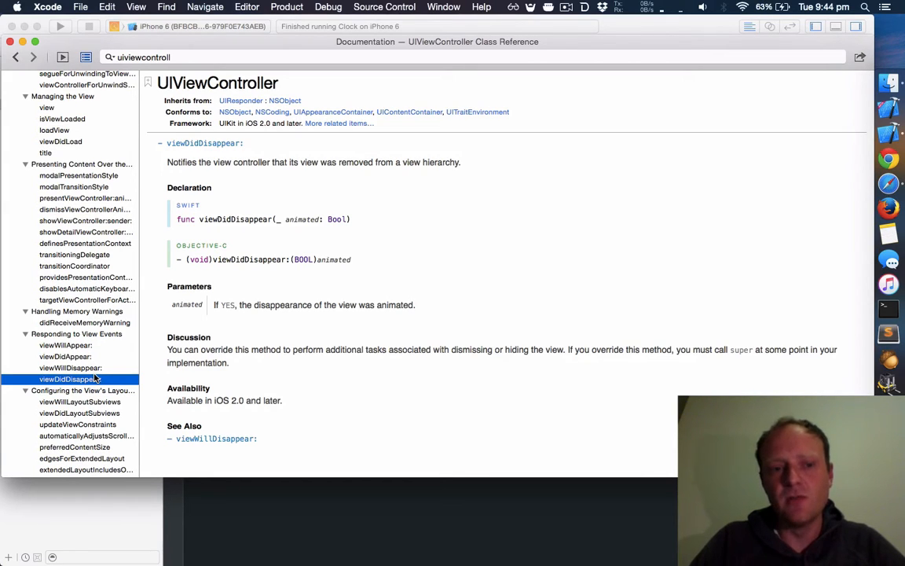
mouse_move(75, 356)
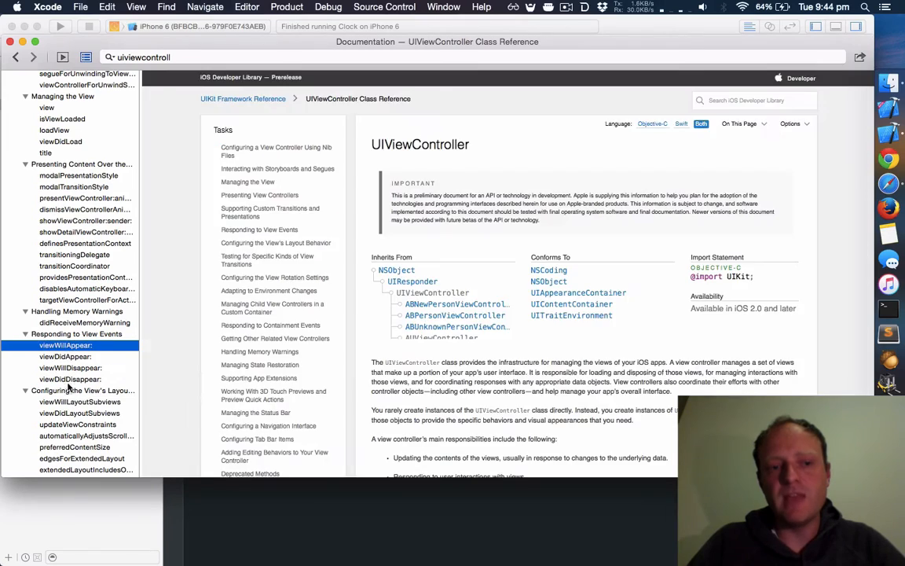
click(70, 378)
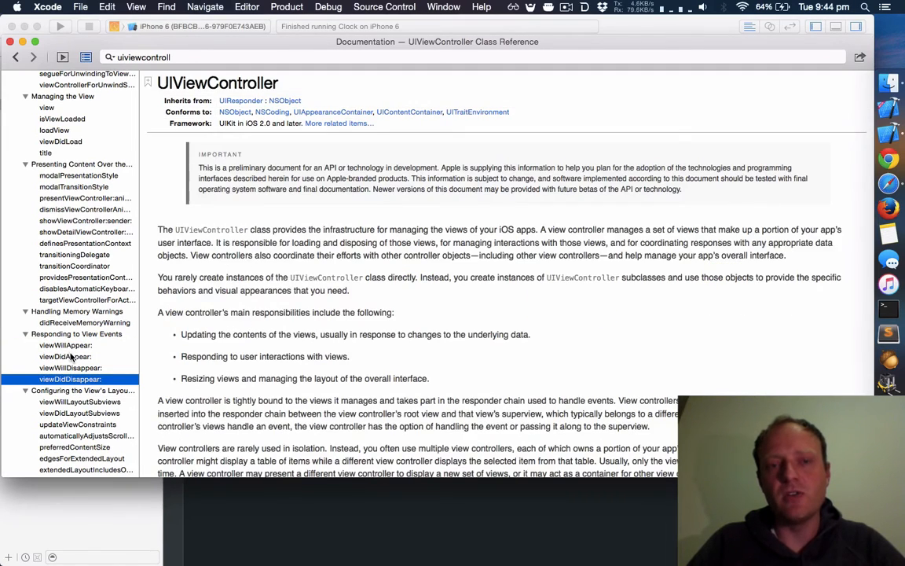
click(65, 356)
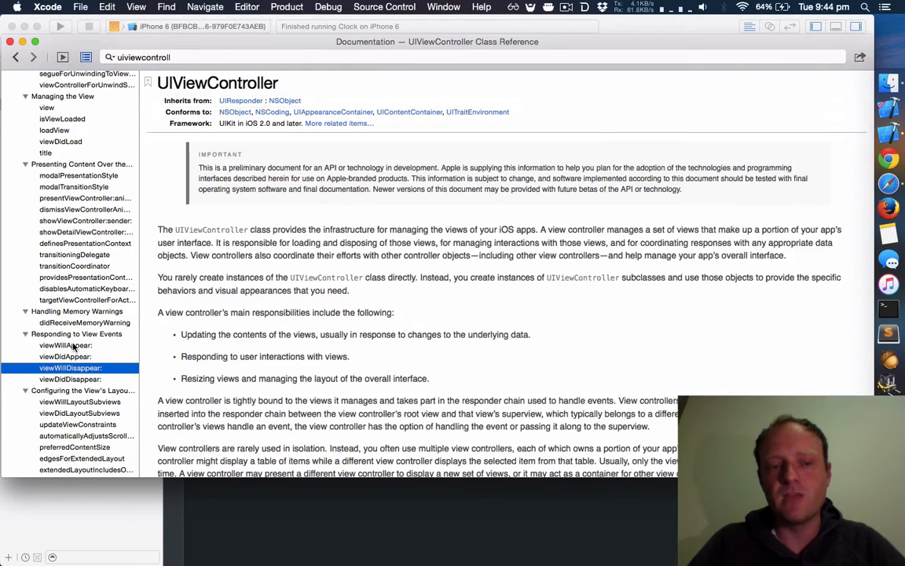
click(69, 368)
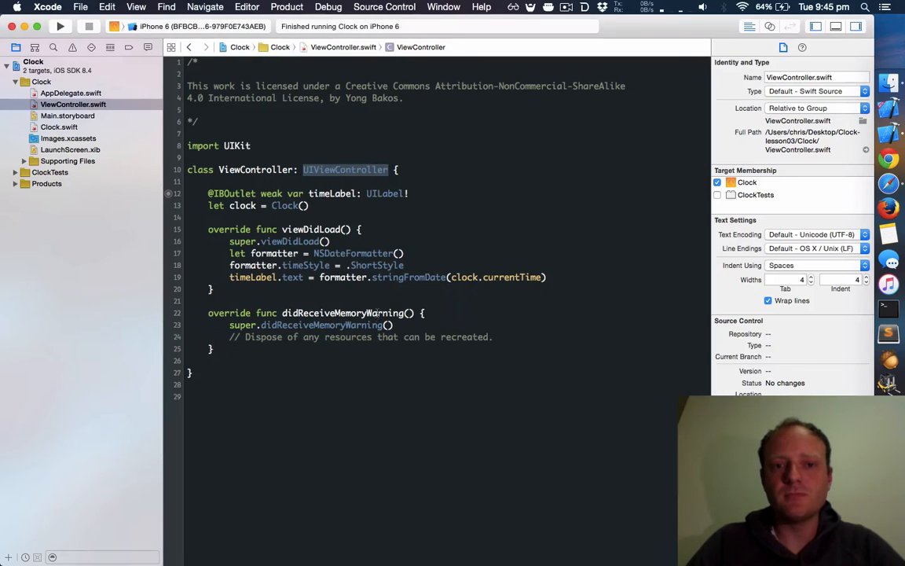
- Begin a viewDidAppear override above didReceiveMemoryWarning, typing its super call
click(212, 289)
text(override func viewDidAppear(animated: Bool) {)
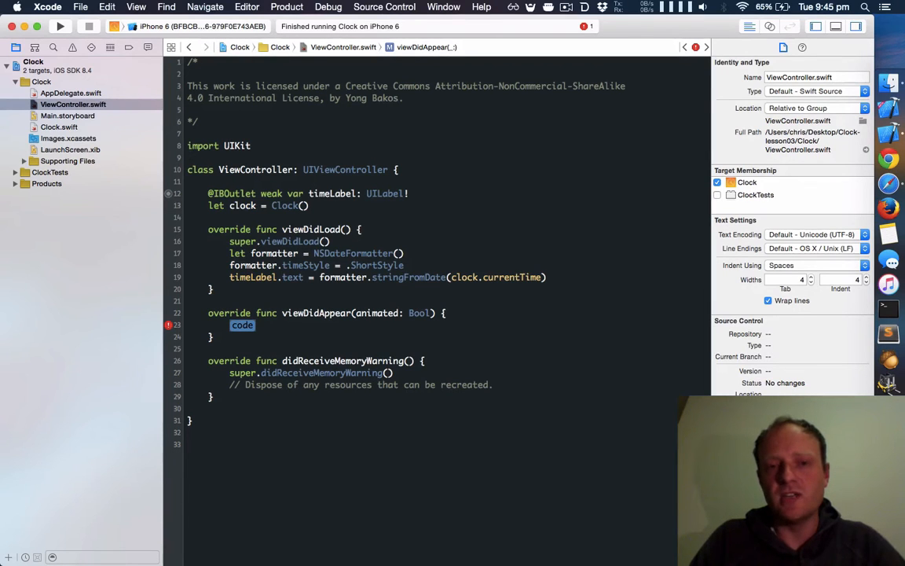
text(super.ve)
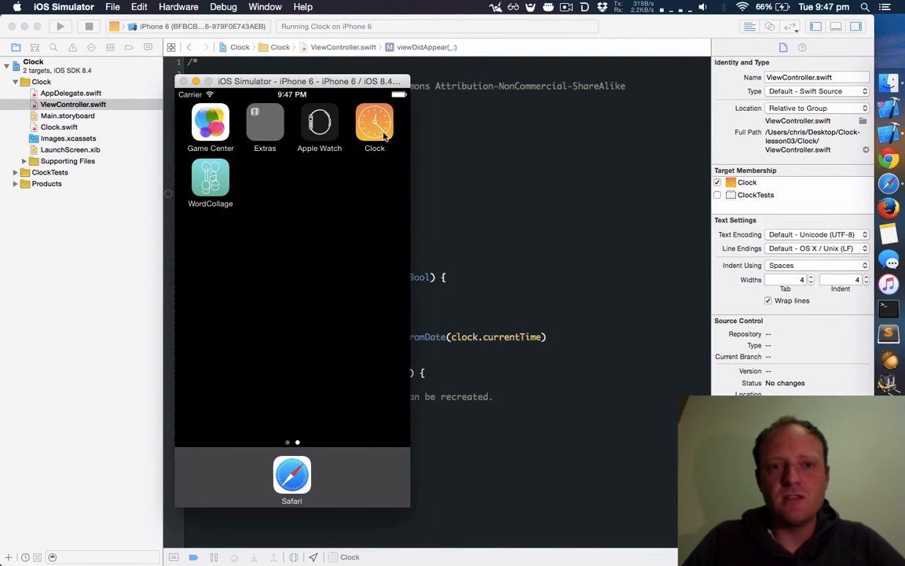
- Tap the Clock icon on the simulator home screen to relaunch the app
click(375, 124)
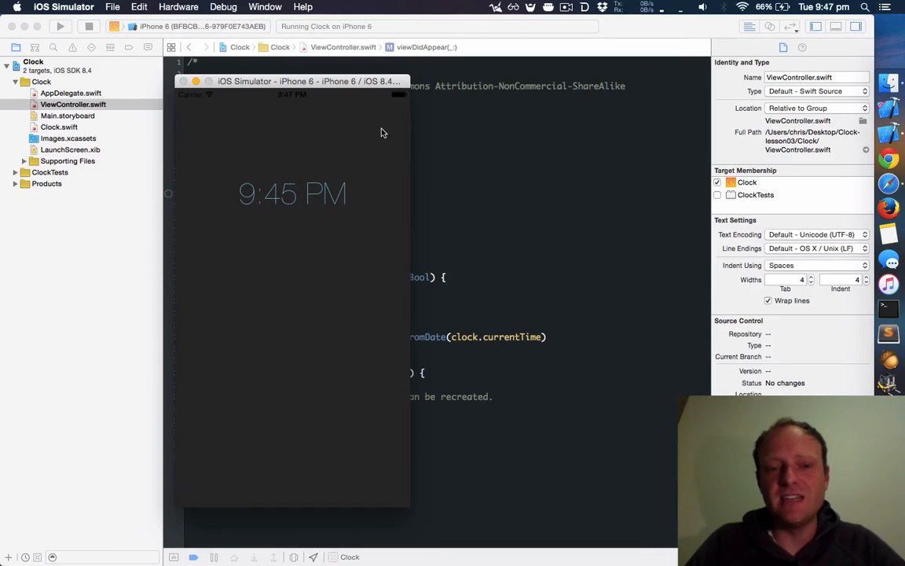
mouse_move(524, 311)
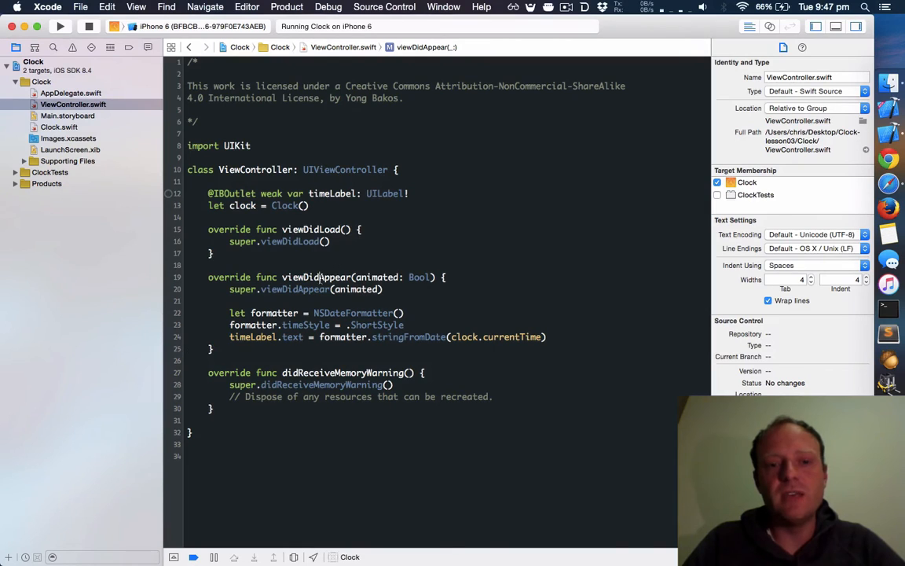
double_click(315, 277)
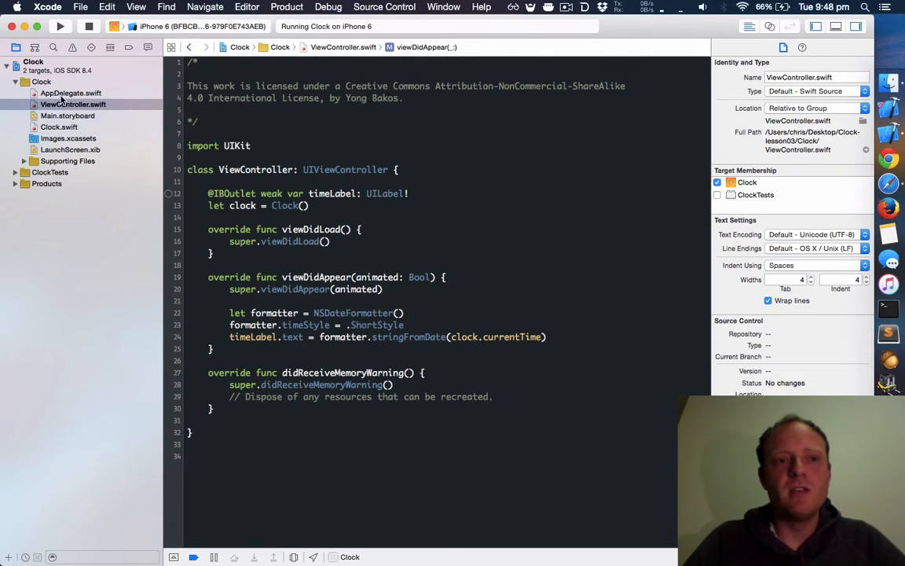
- Open AppDelegate.swift and jump to the UIApplicationDelegate protocol definition
click(70, 93)
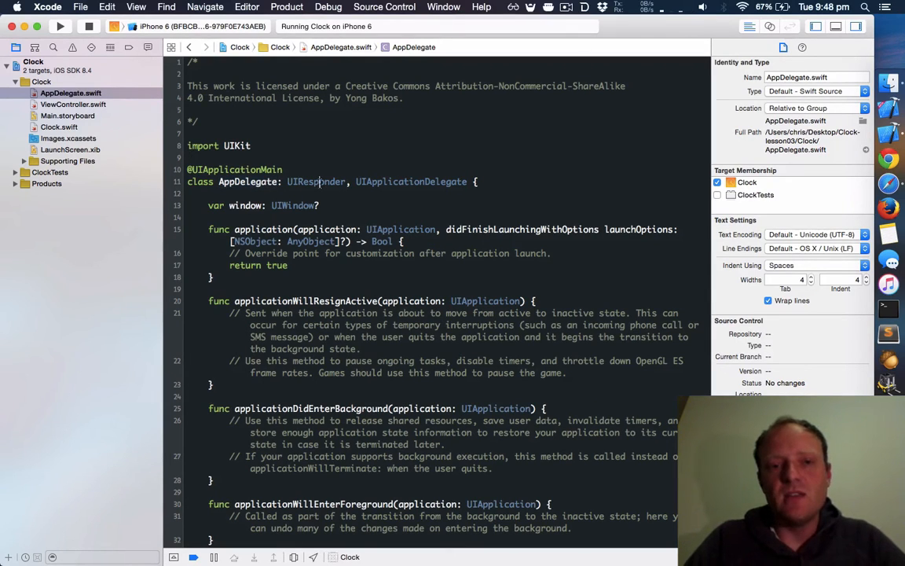
double_click(316, 182)
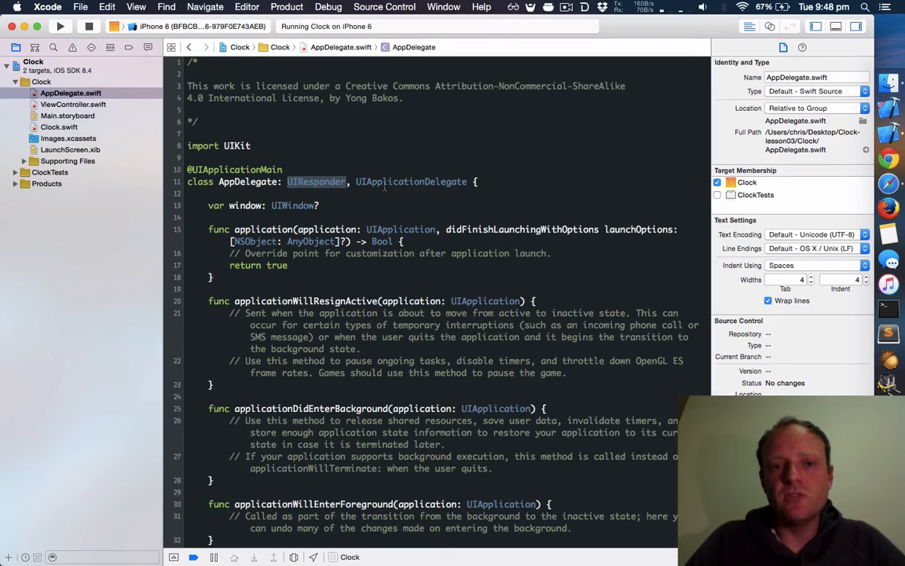
double_click(411, 181)
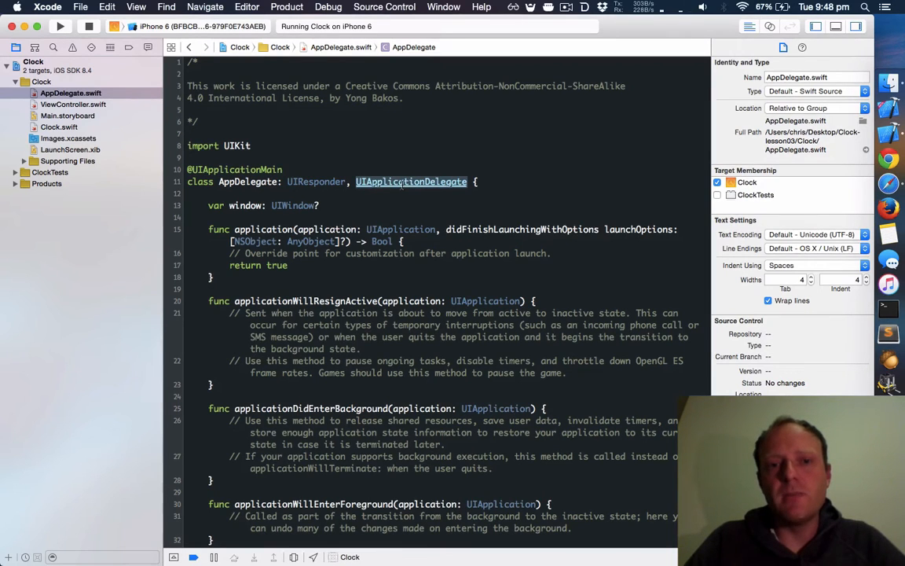
click(410, 182)
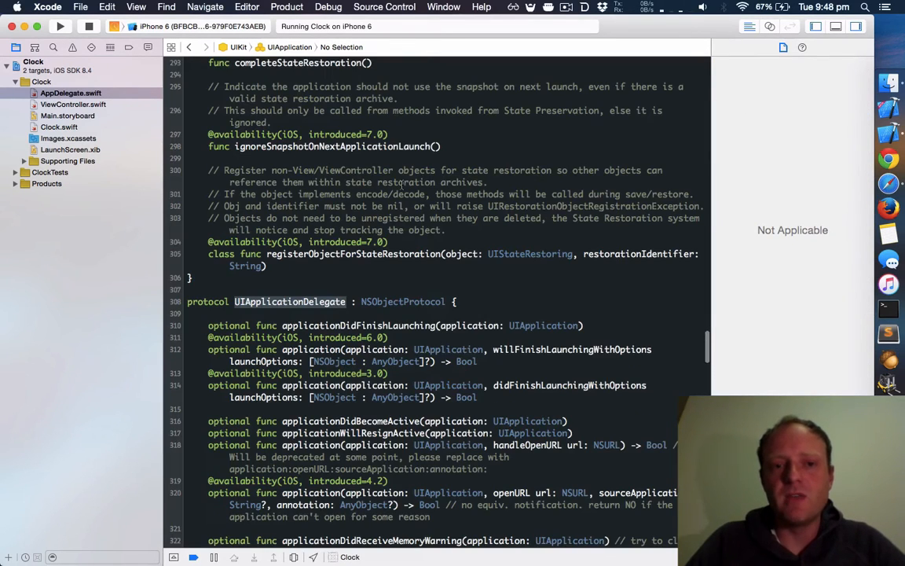
- Scroll through the protocol's optional methods, including didRegisterUserNotificationSettings
scroll(down, 3)
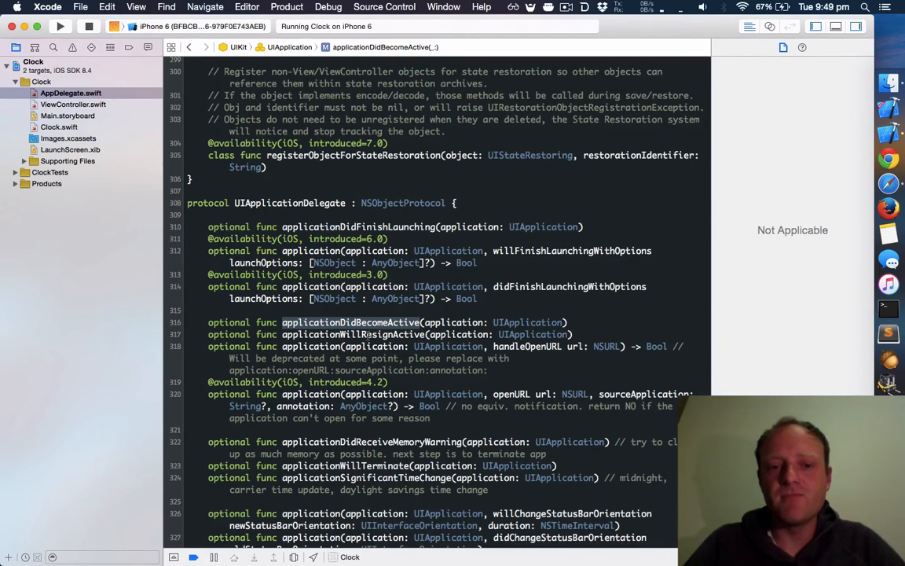
scroll(down, 3)
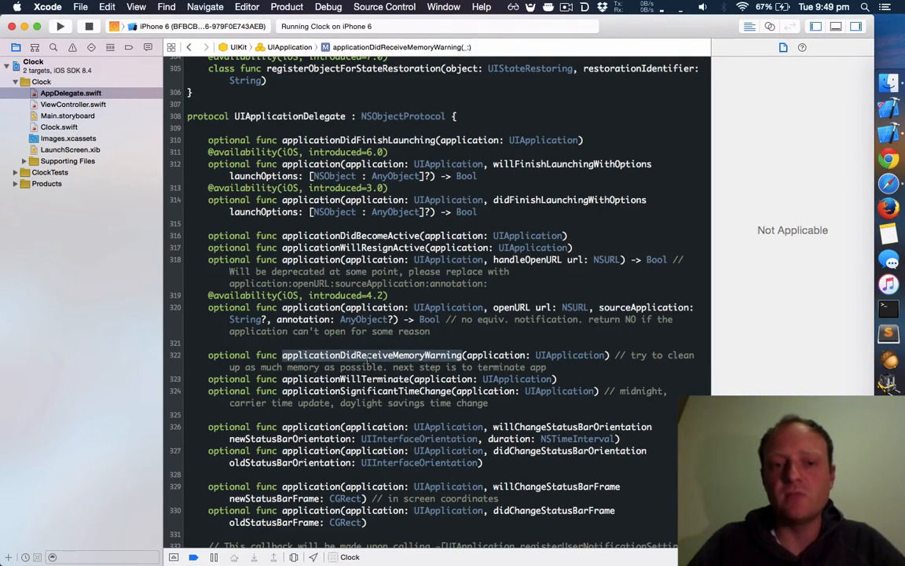
scroll(down, 3)
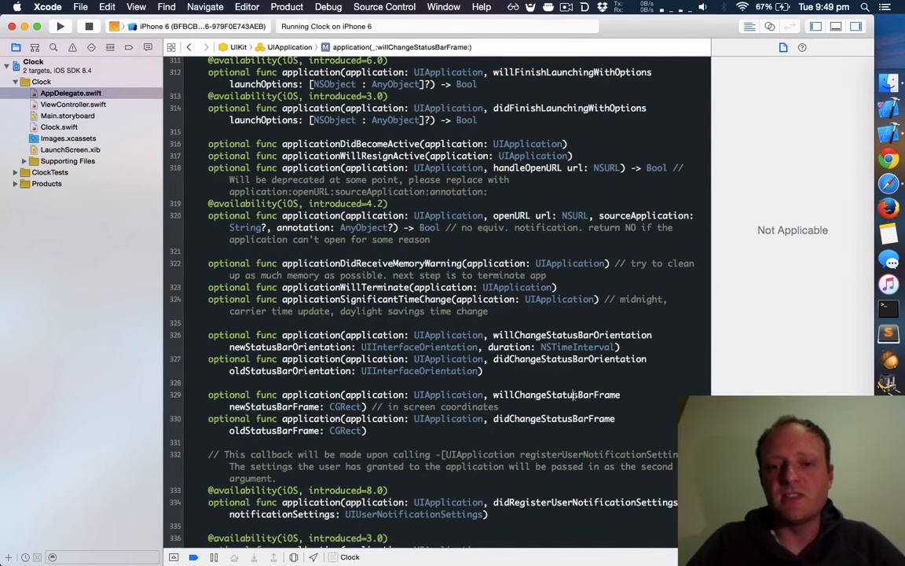
scroll(down, 3)
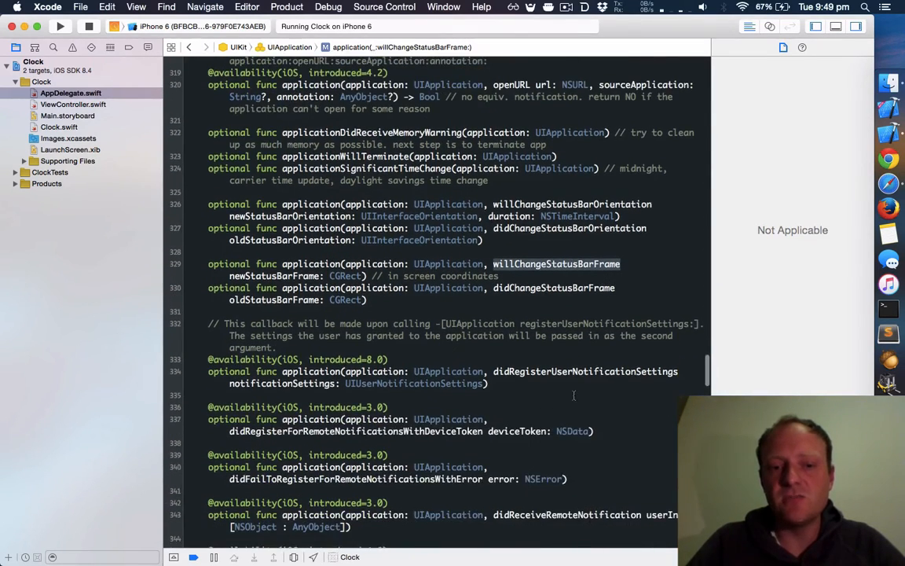
click(586, 371)
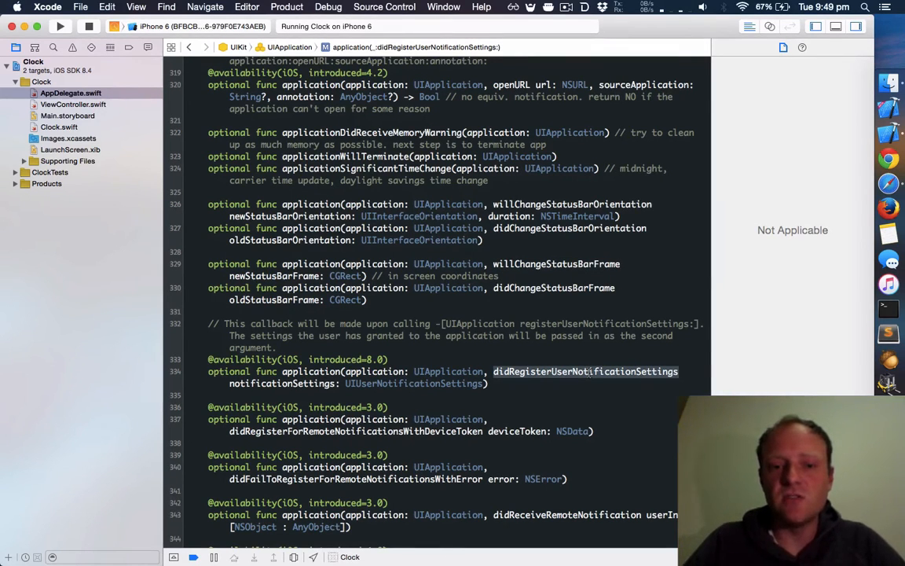
scroll(down, 3)
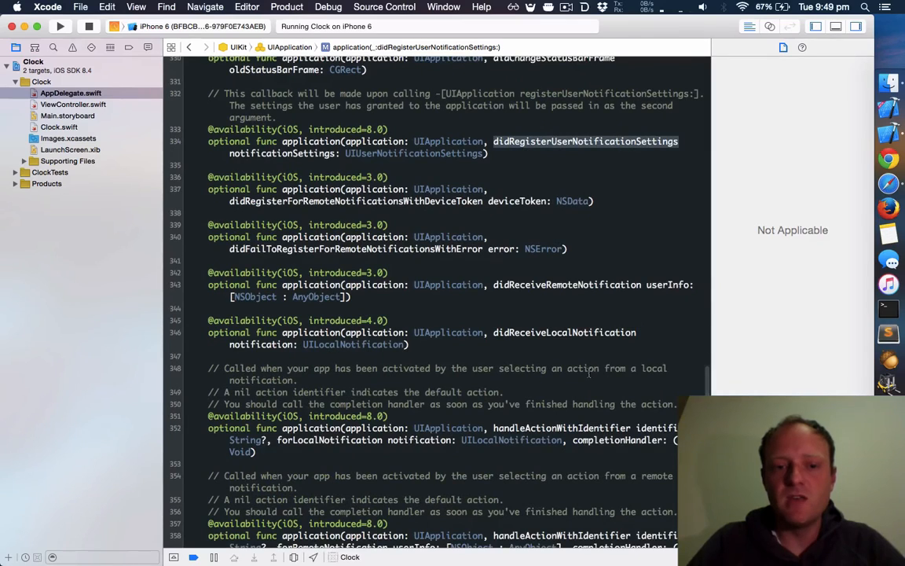
scroll(down, 3)
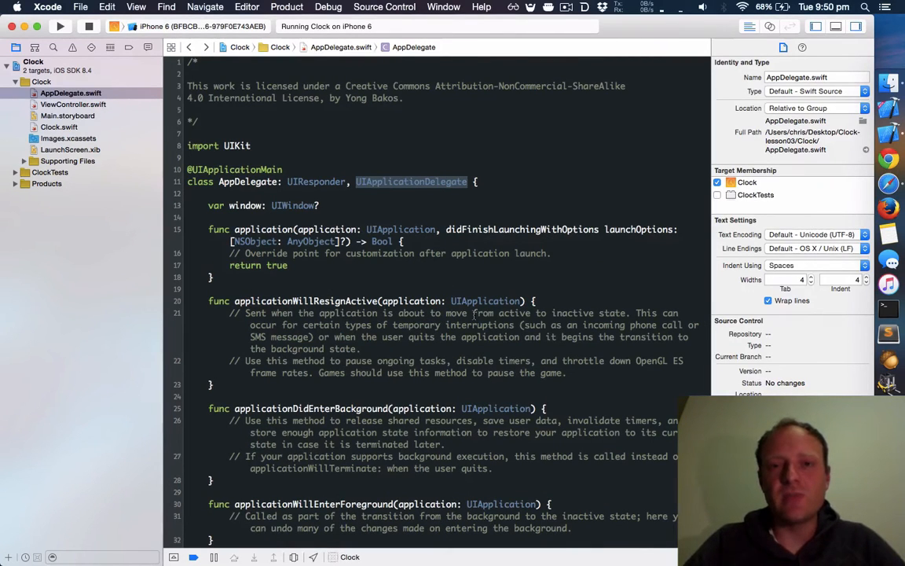
mouse_move(191, 304)
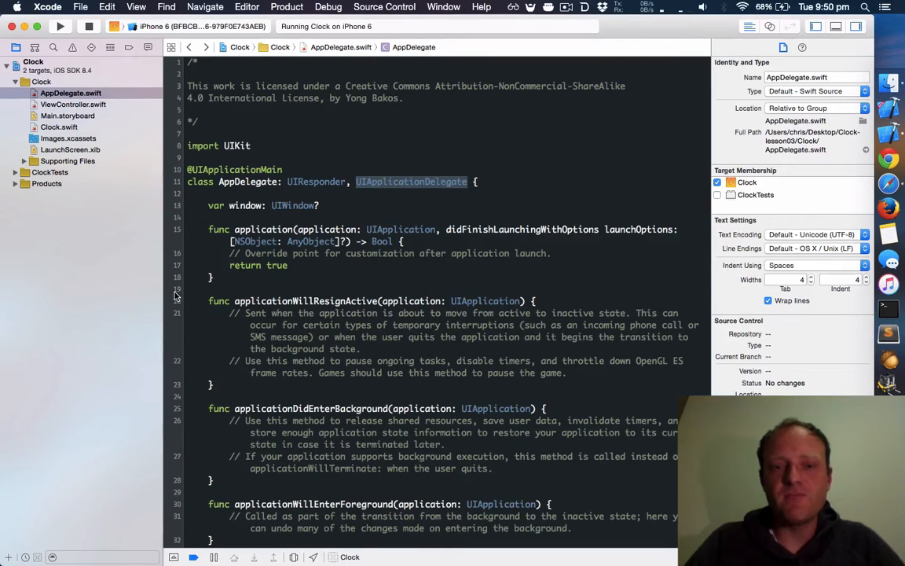
mouse_move(177, 306)
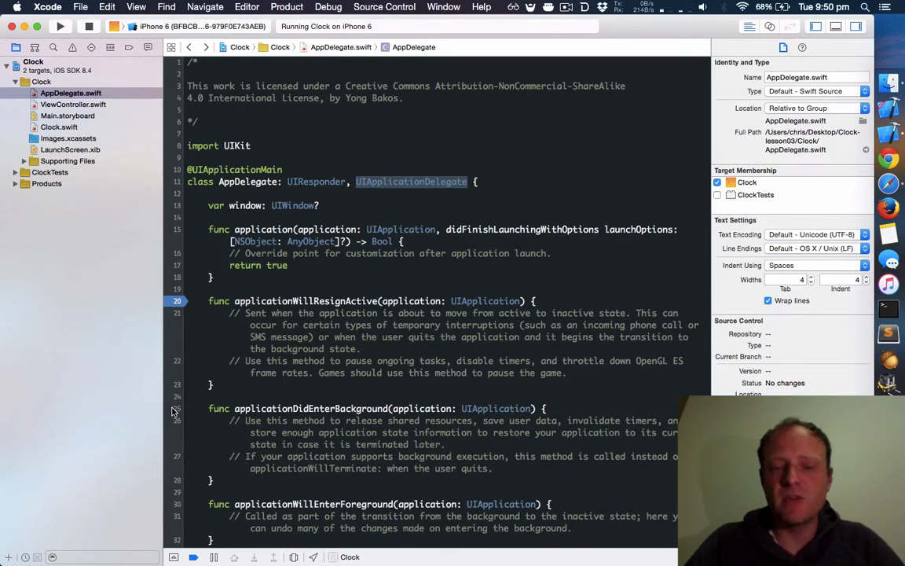
- Scroll through AppDelegate.swift's lifecycle methods and rebuild the Clock app
scroll(down, 3)
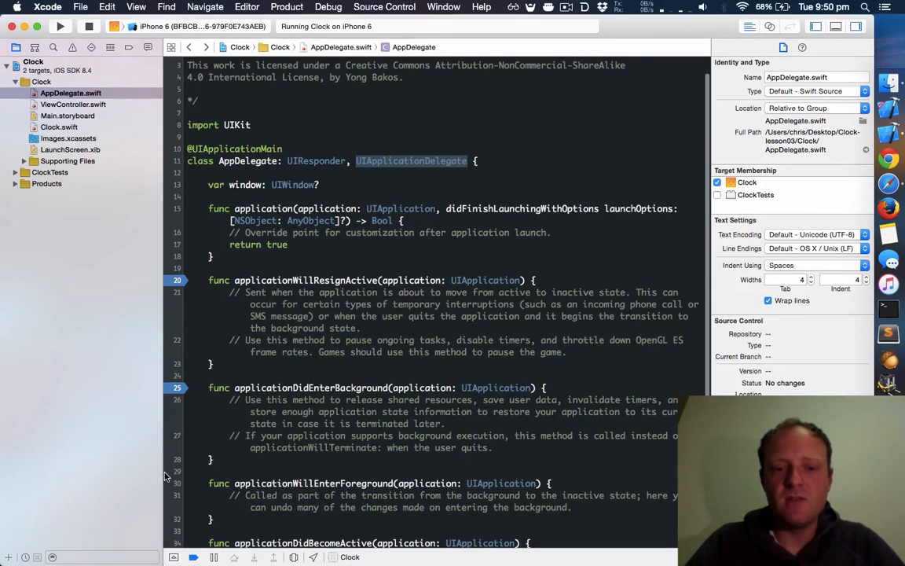
scroll(down, 3)
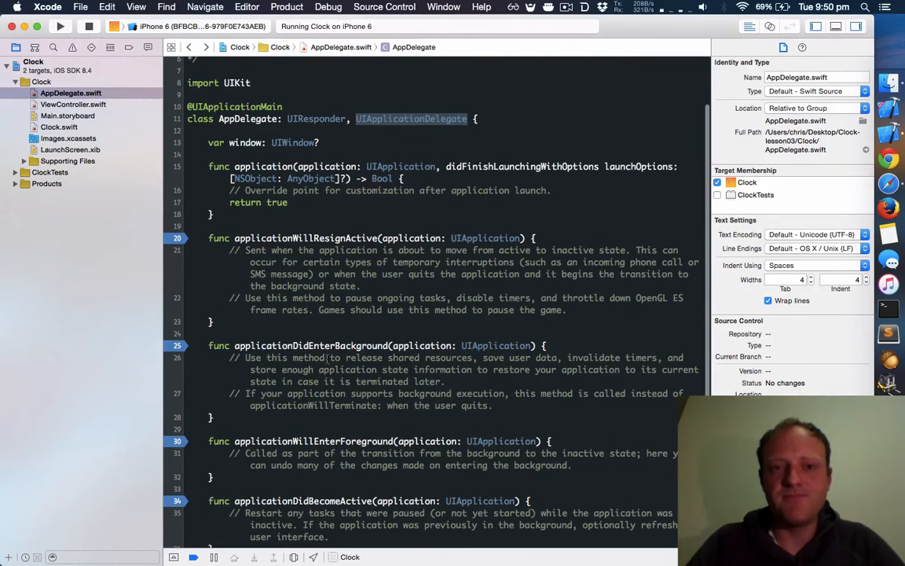
click(61, 26)
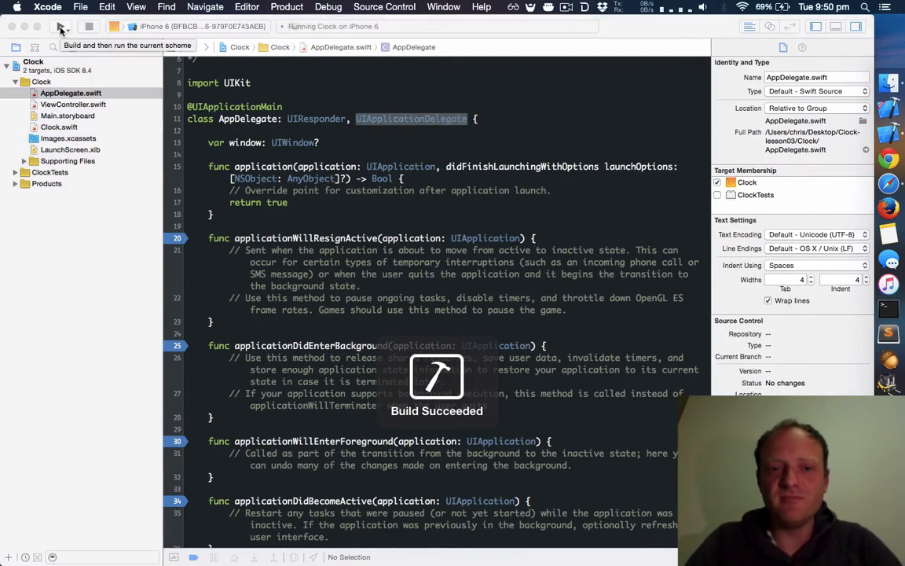
- Run Clock under the debugger until it pauses in applicationDidBecomeActive
click(61, 26)
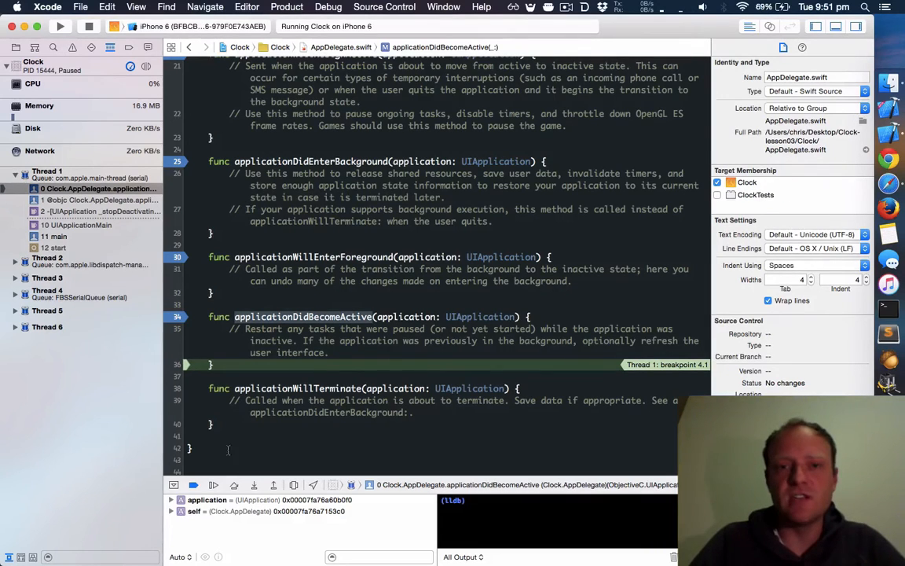
mouse_move(220, 481)
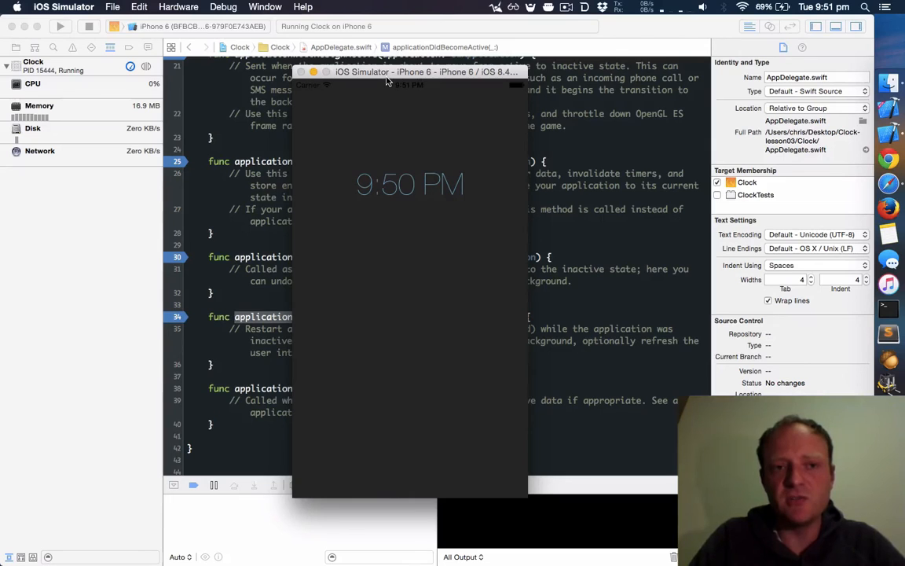
- Background Clock, then continue past the enter-background, enter-foreground and become-active breakpoints
click(179, 7)
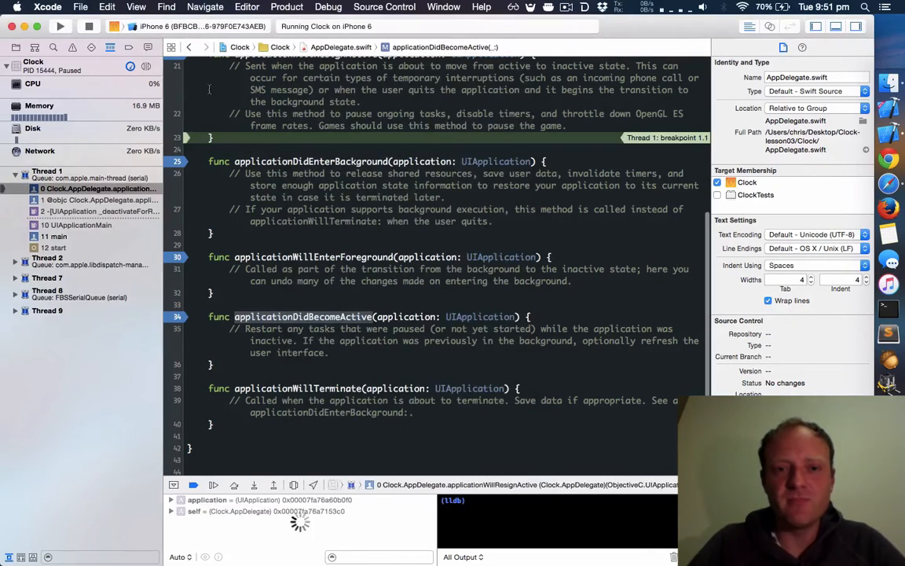
scroll(up, 3)
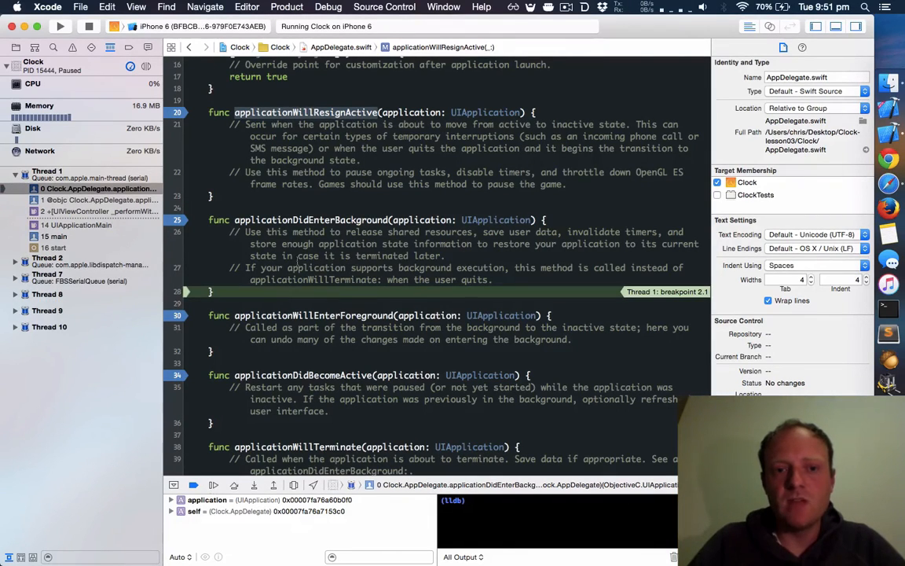
click(310, 219)
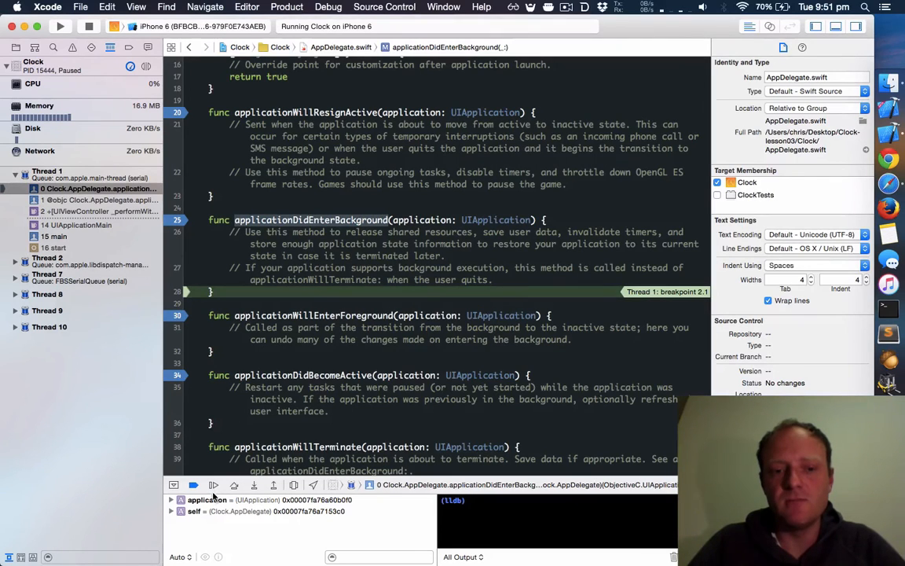
click(194, 484)
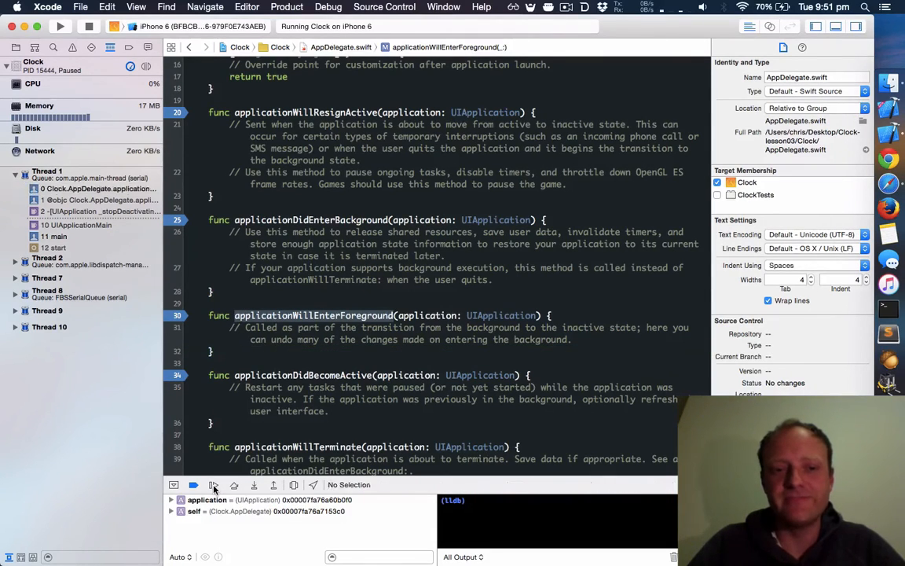
click(213, 484)
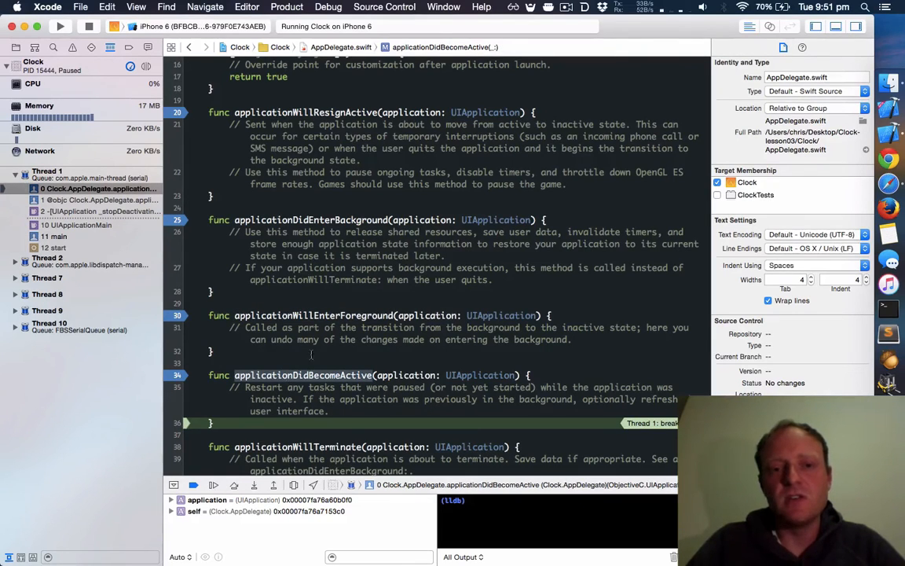
click(193, 485)
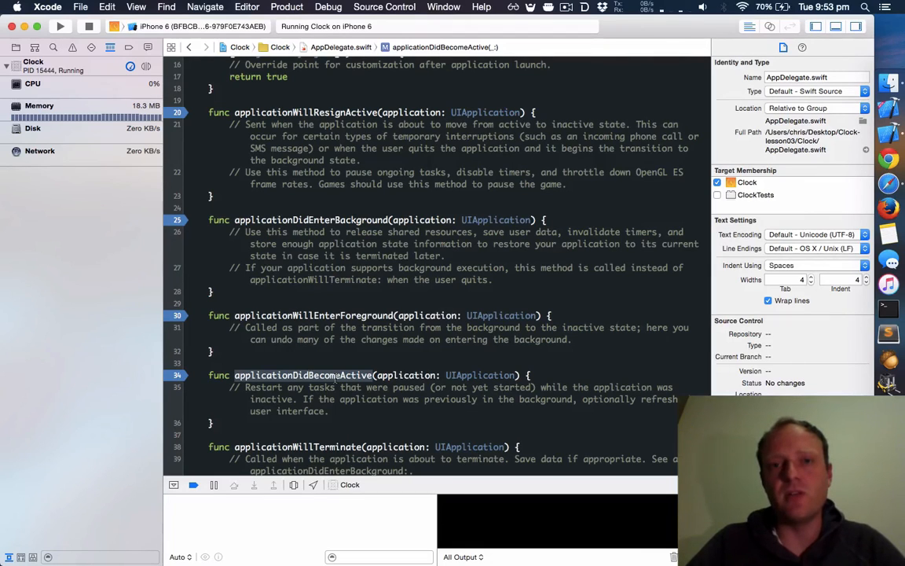
- Resume the paused Clock app and highlight the applicationWillEnterForeground method name in AppDelegate.swift
click(324, 316)
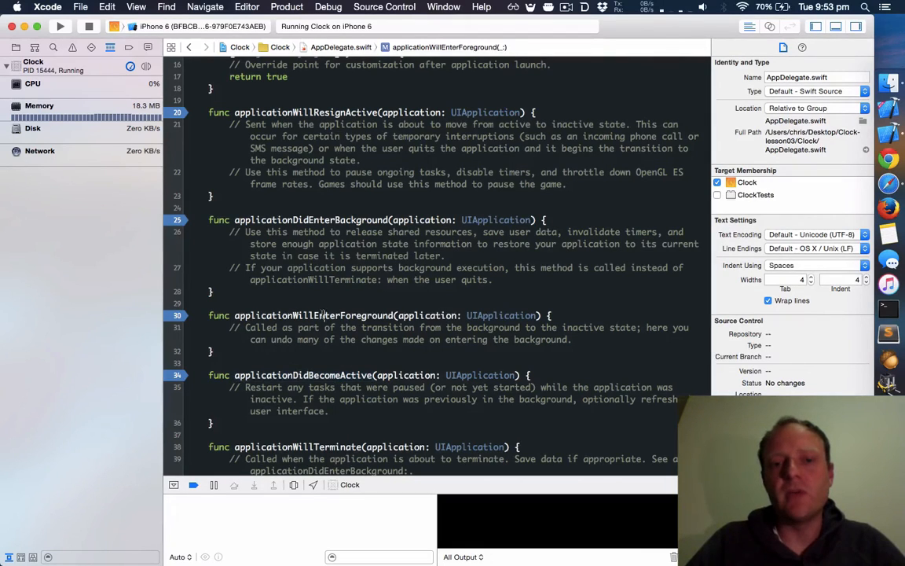
double_click(313, 315)
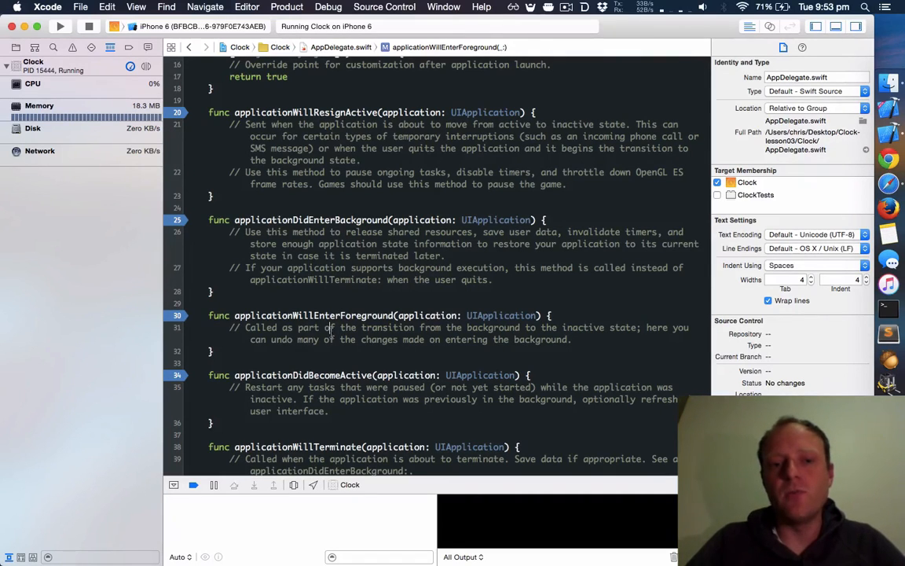
double_click(312, 315)
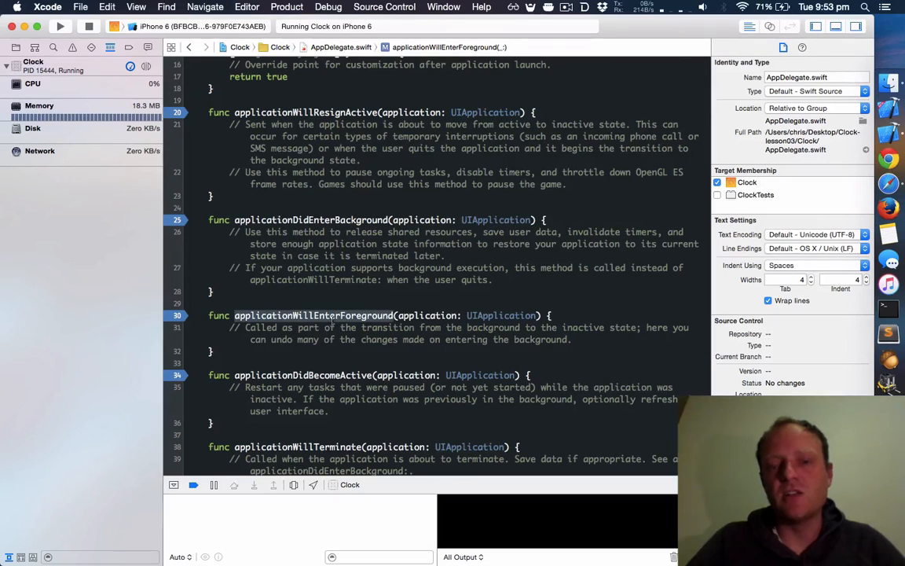